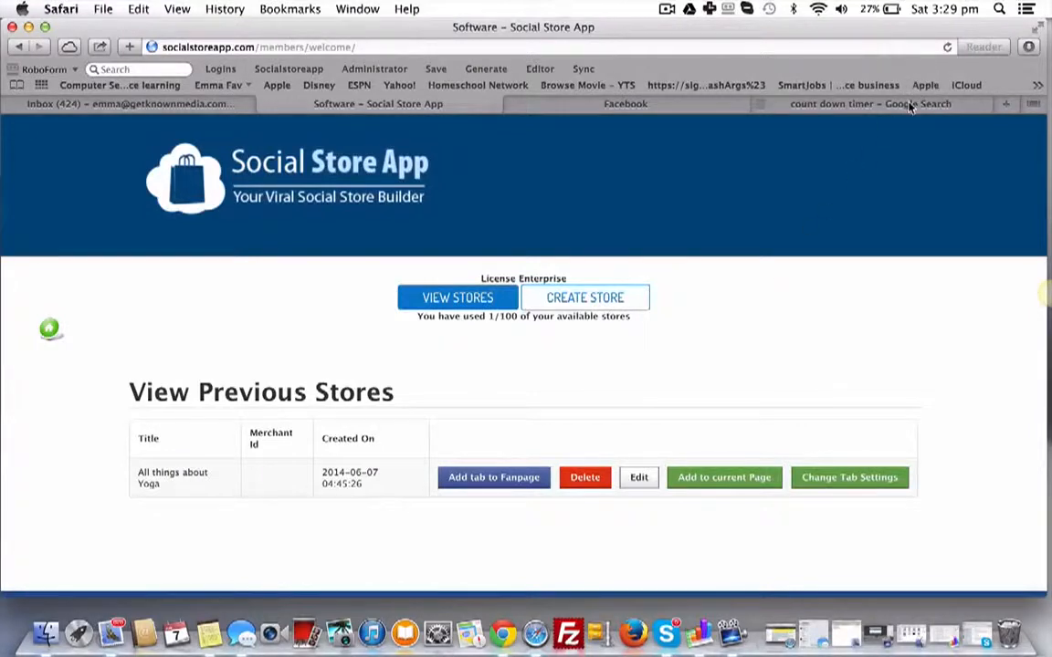
Start the five-minute Google countdown timer, then return to the Social Store App tab.
left_click(868, 103)
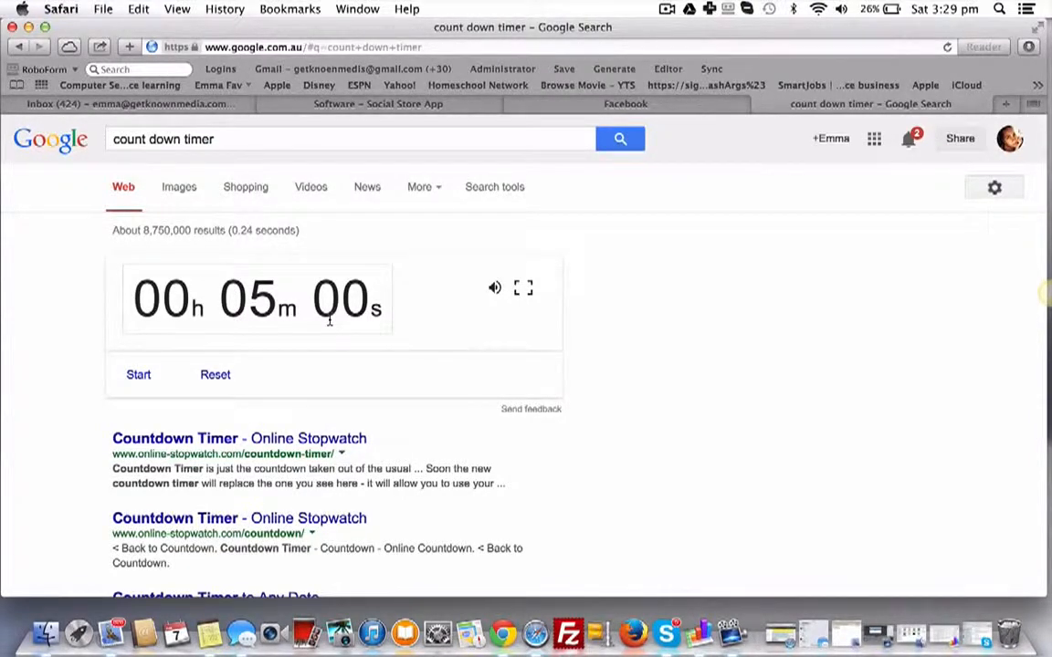
left_click(138, 375)
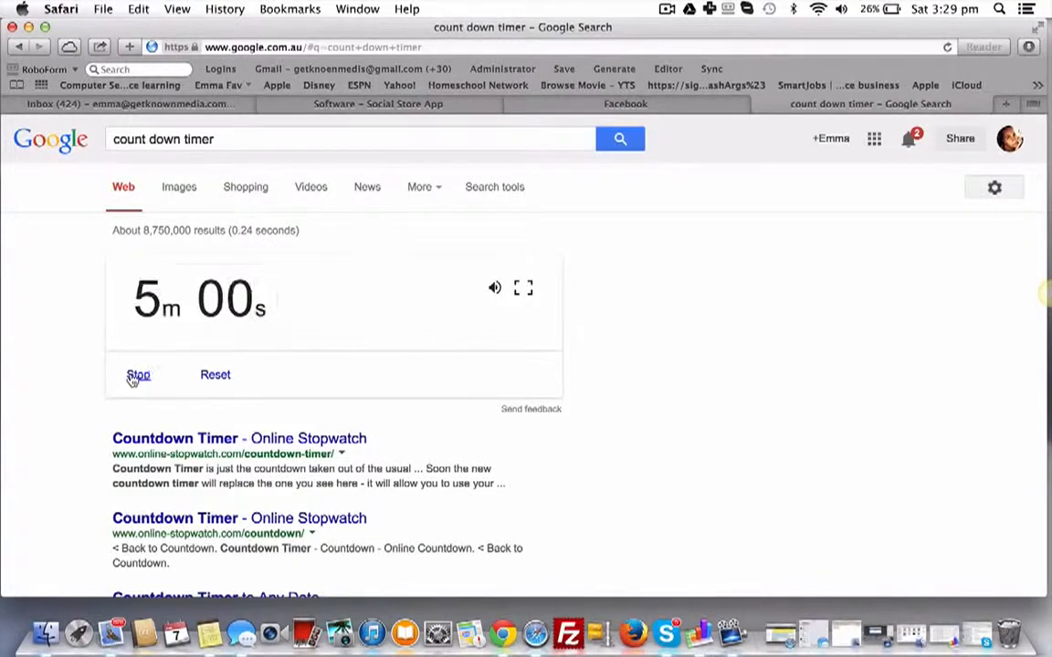
left_click(378, 103)
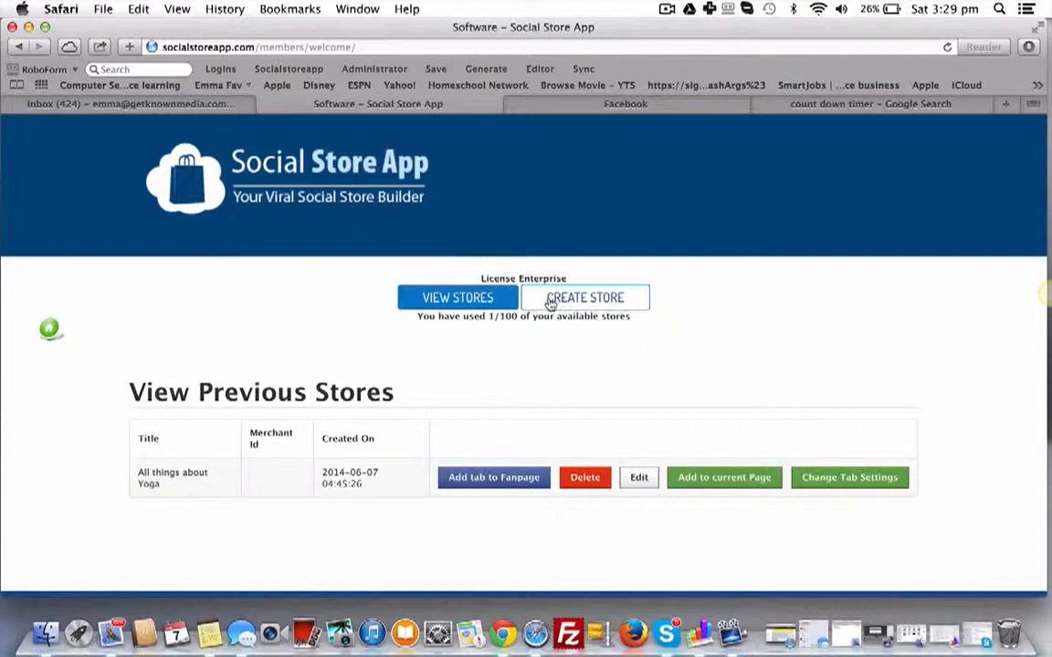
Begin a new store and continue with the red template.
left_click(584, 297)
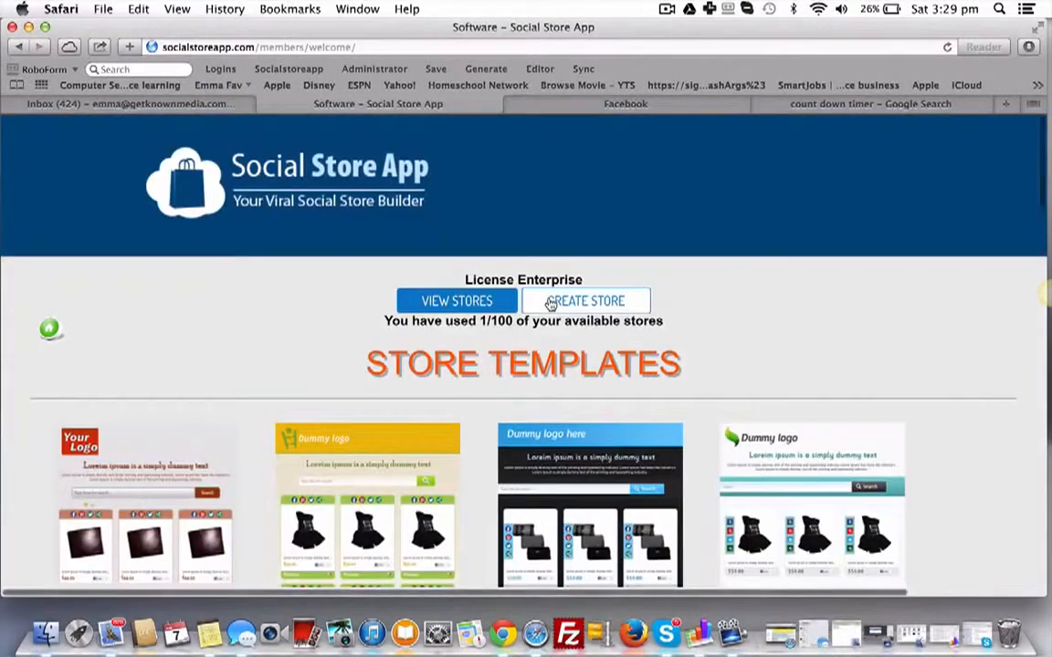
scroll("down", 3)
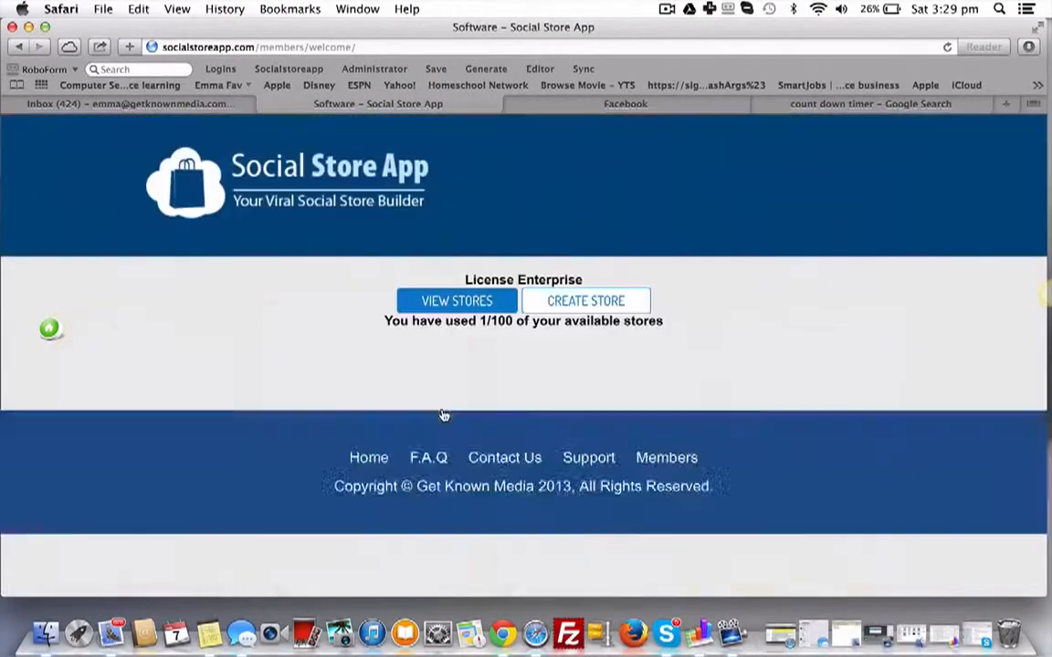
scroll("down", 3)
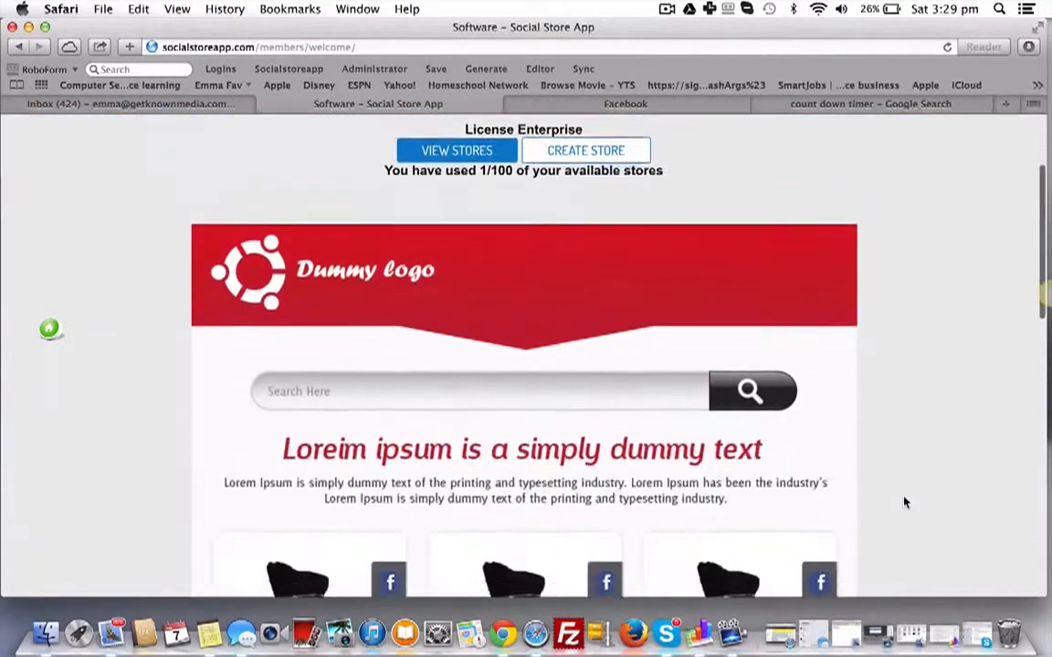
scroll("down", 3)
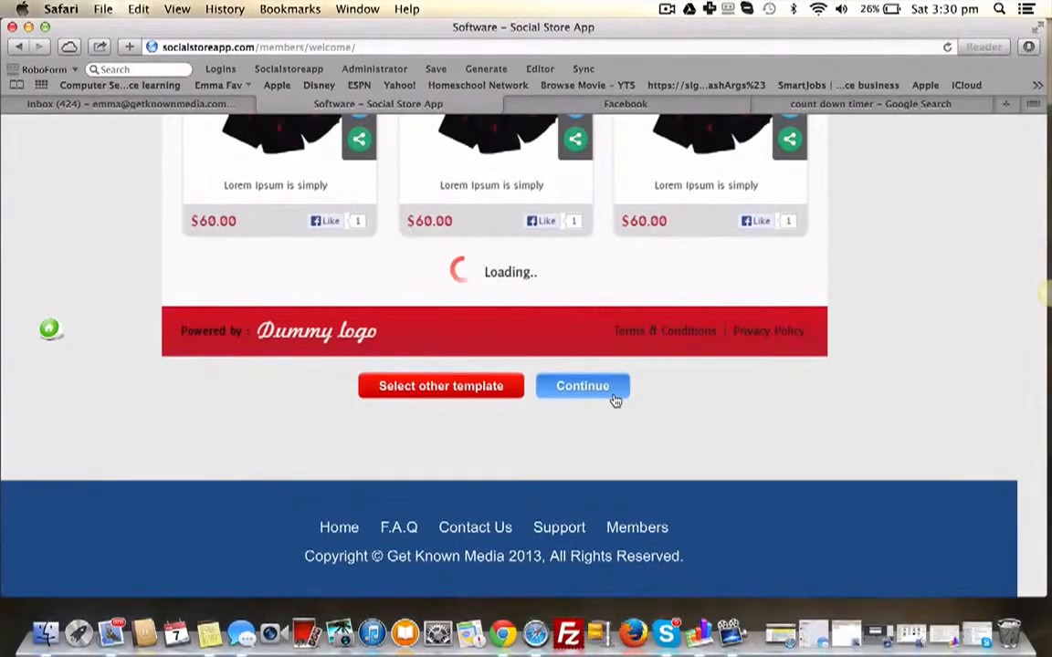
left_click(582, 386)
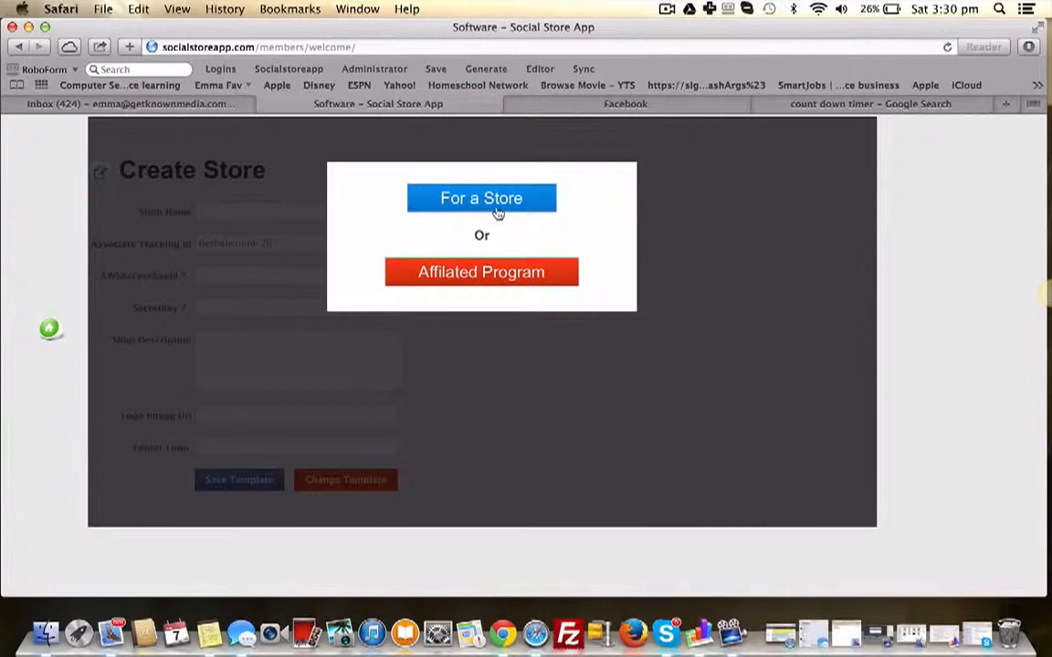
Choose to build a store and enter the shop name Social Store App.
left_click(481, 198)
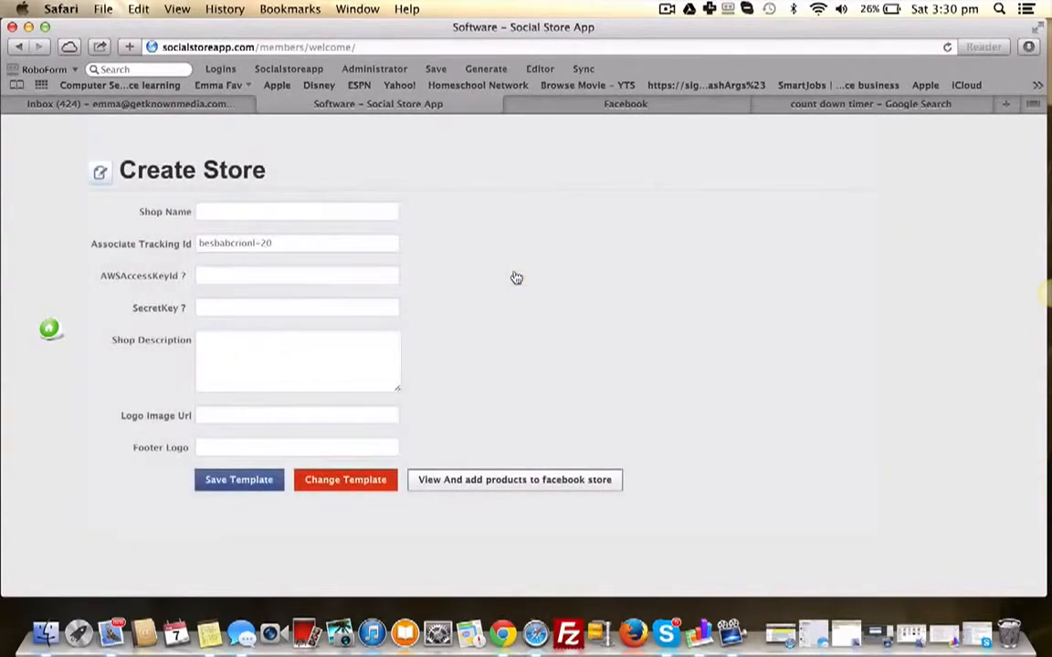
left_click(297, 210)
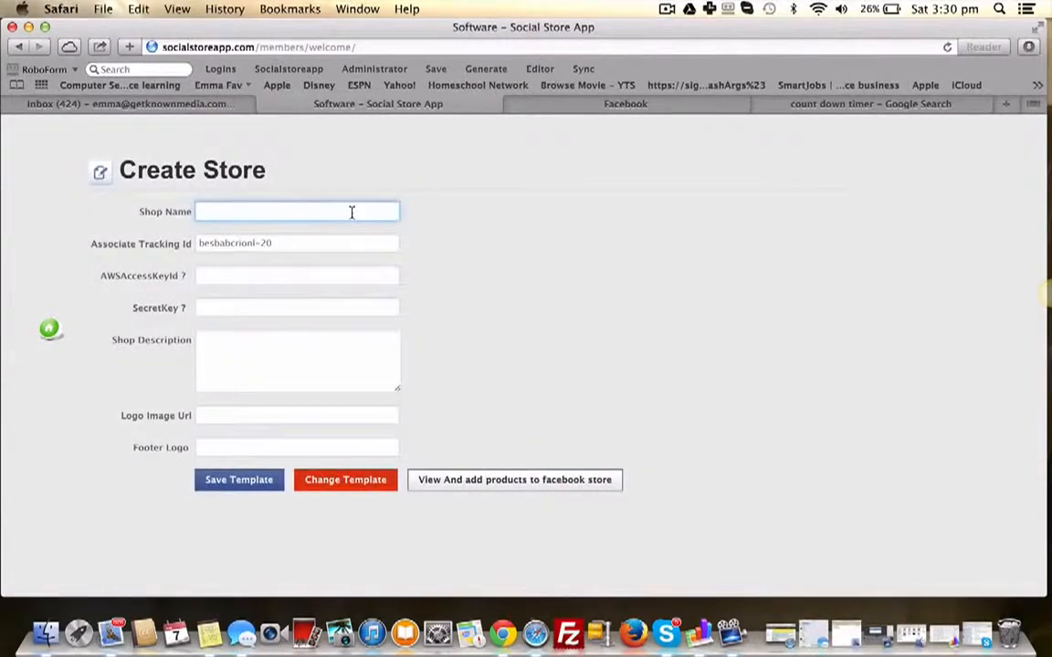
type("Social Store App")
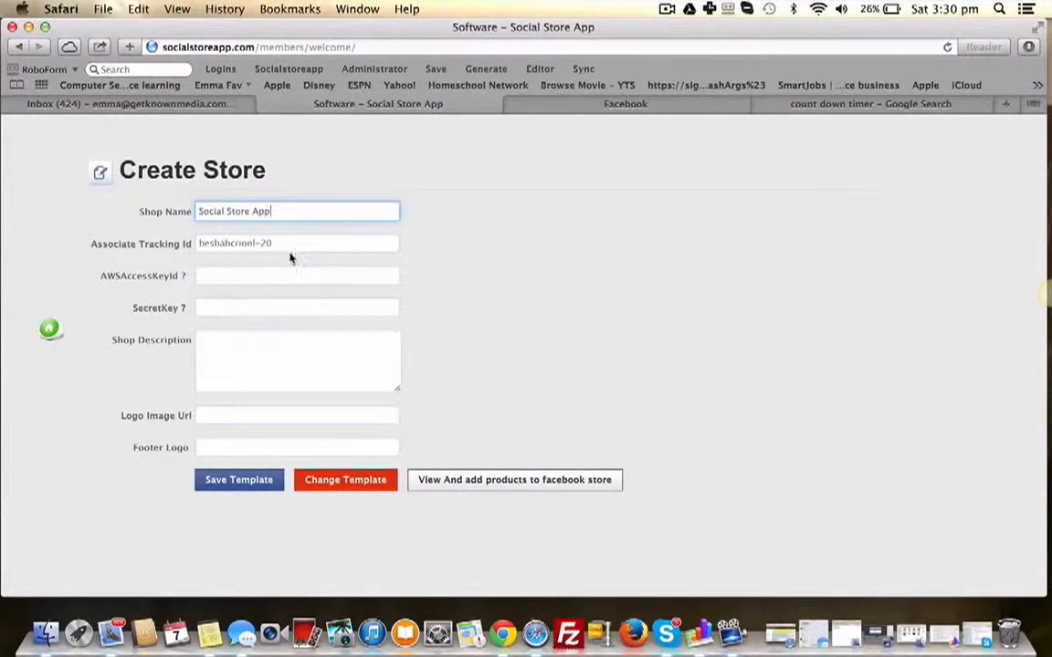
Add the AWS access and secret keys from Notes and the description 'All things tech!'.
left_click(297, 275)
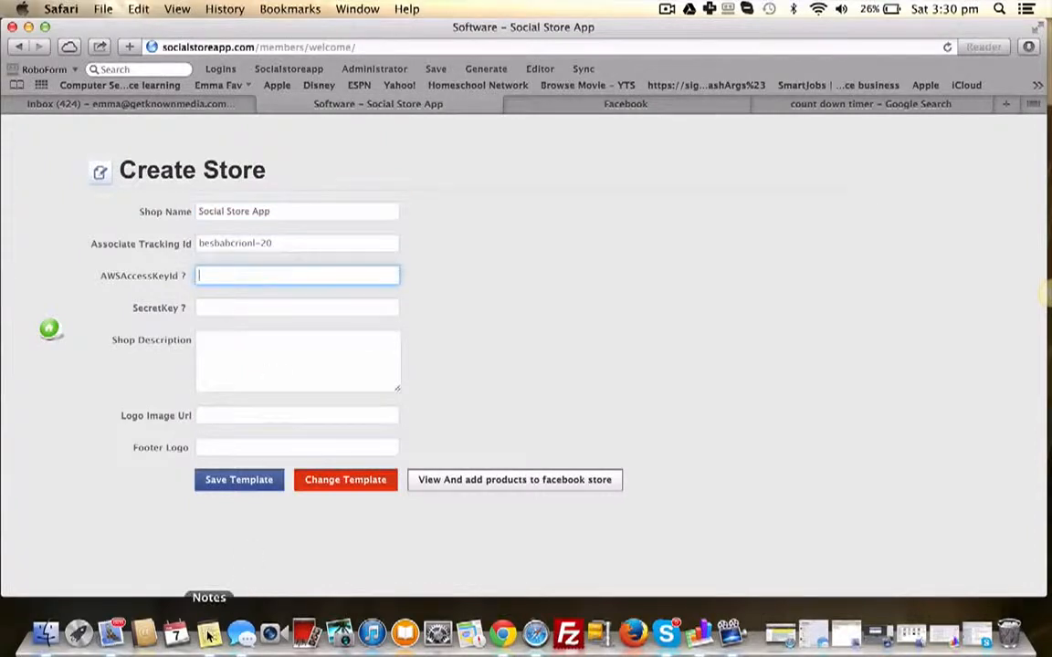
left_click(208, 632)
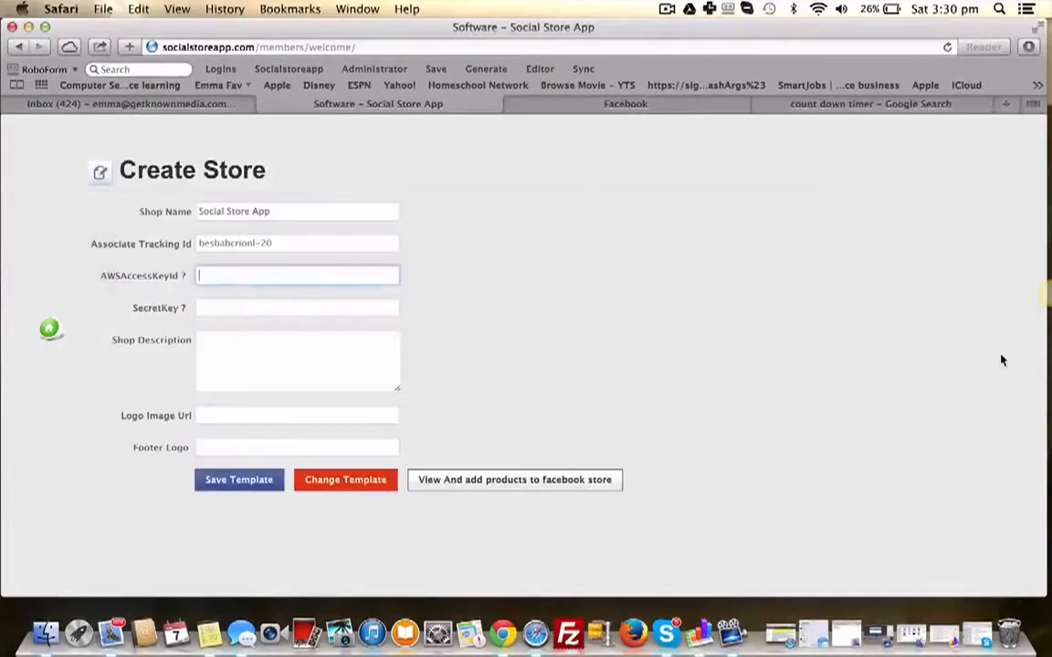
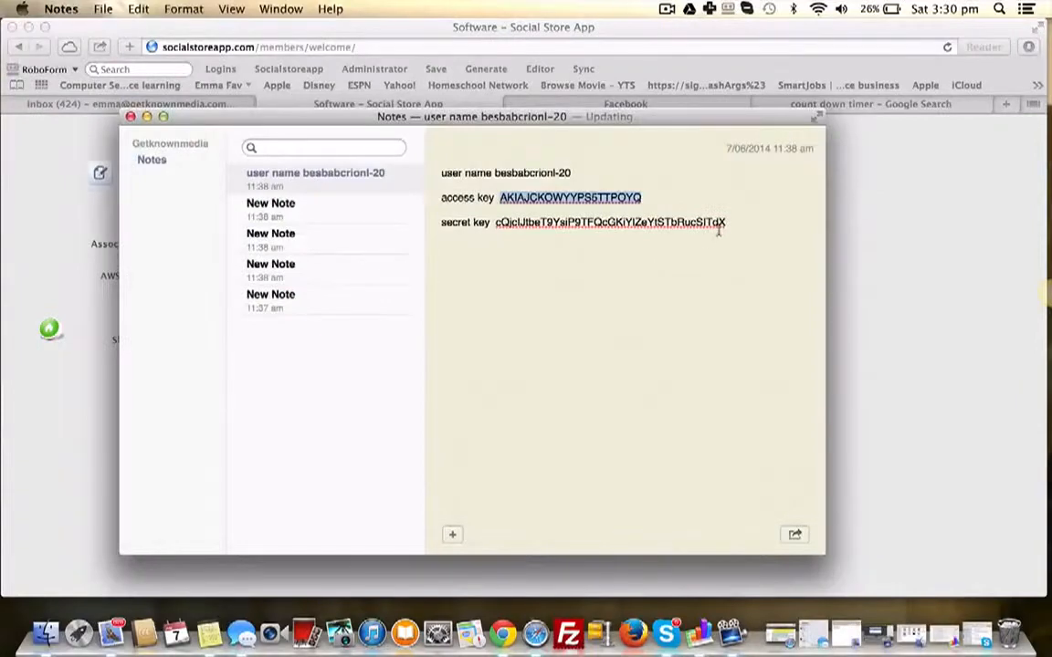
double_click(610, 222)
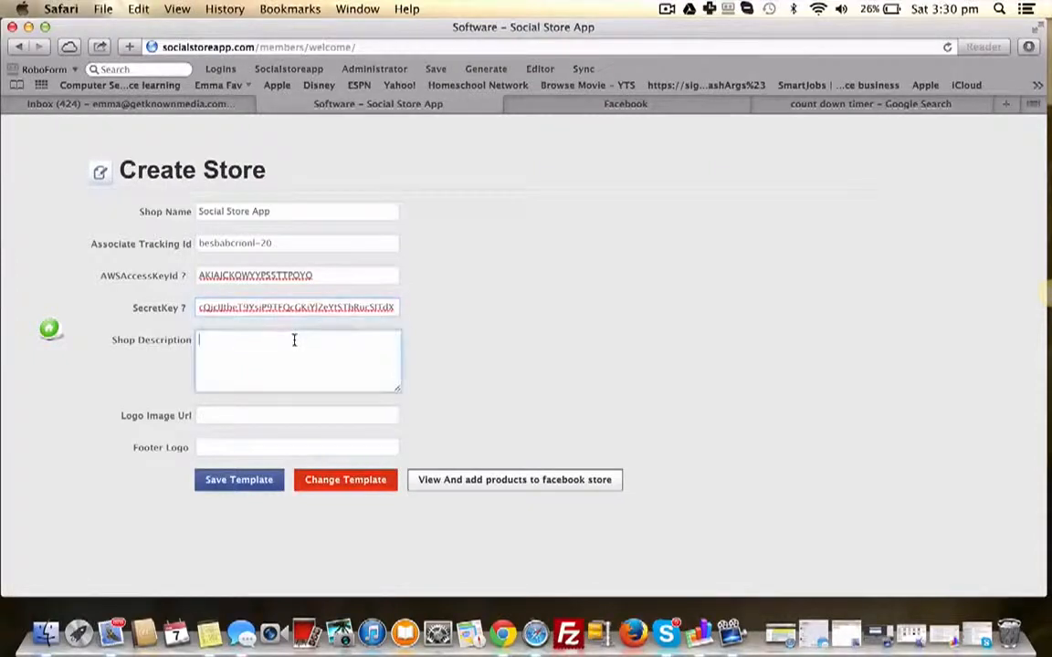
type("All")
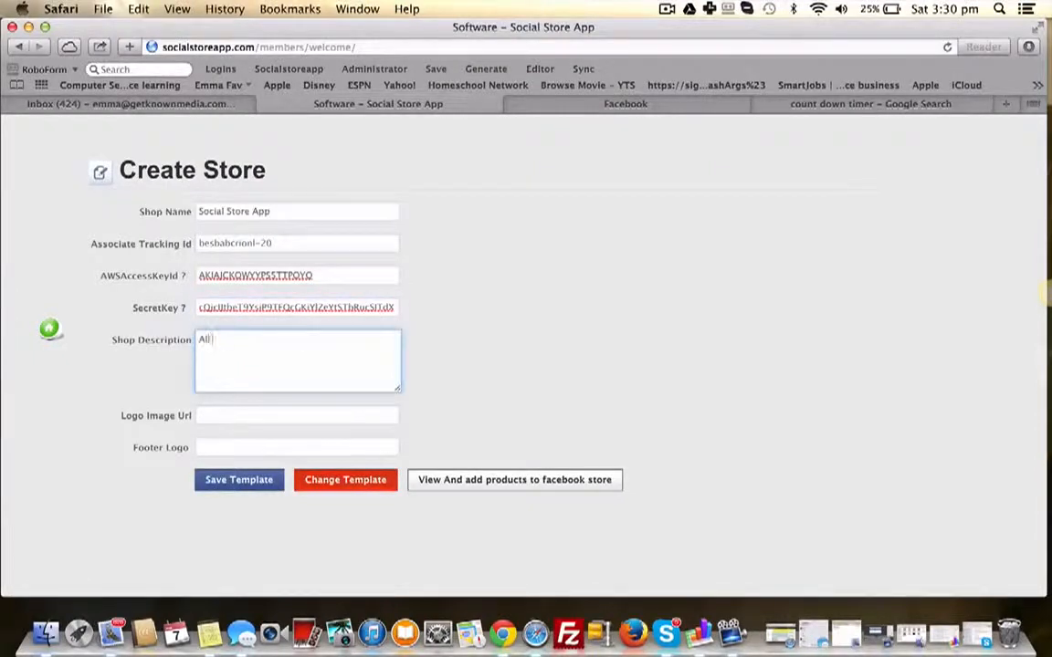
type("things tech")
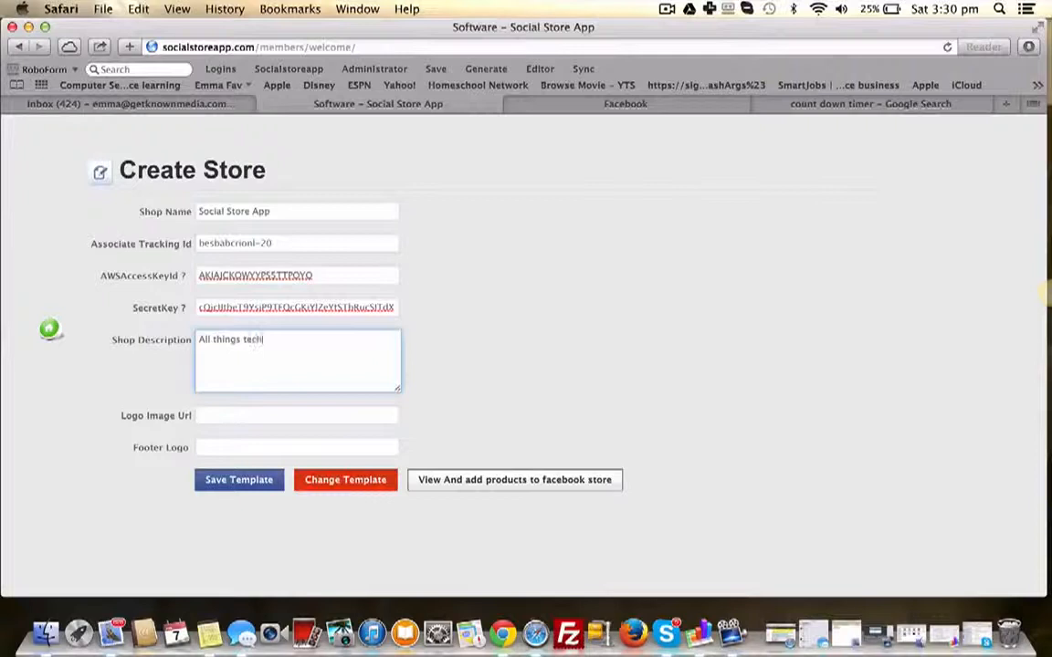
type("!")
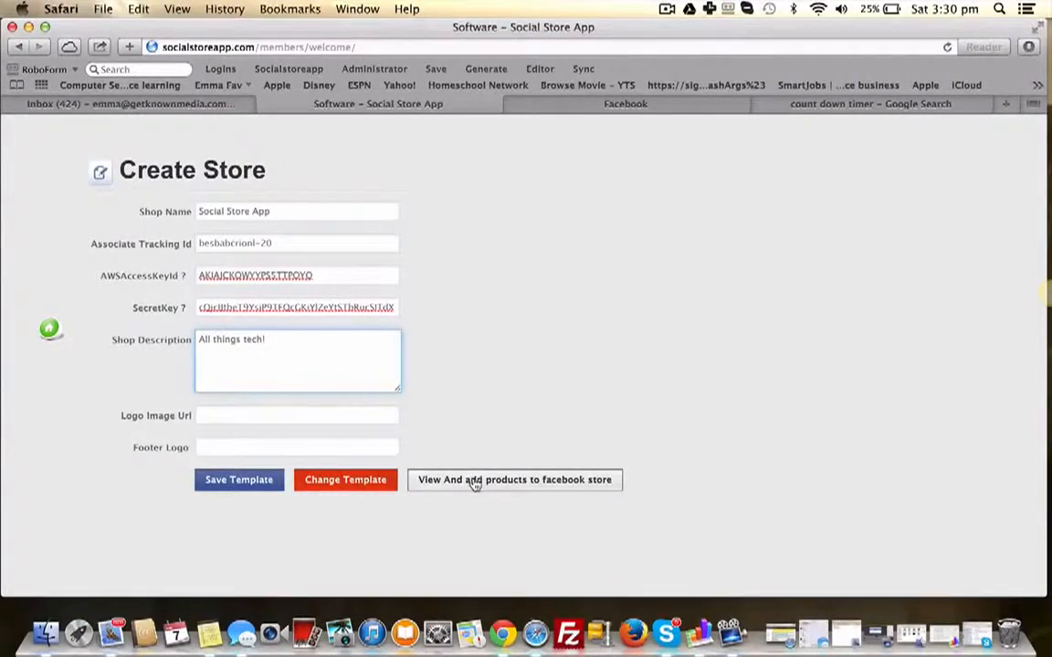
Search 'apple mac book pro' and add MacBook Pros, including the 13.3-inch ME865LL/A.
left_click(513, 480)
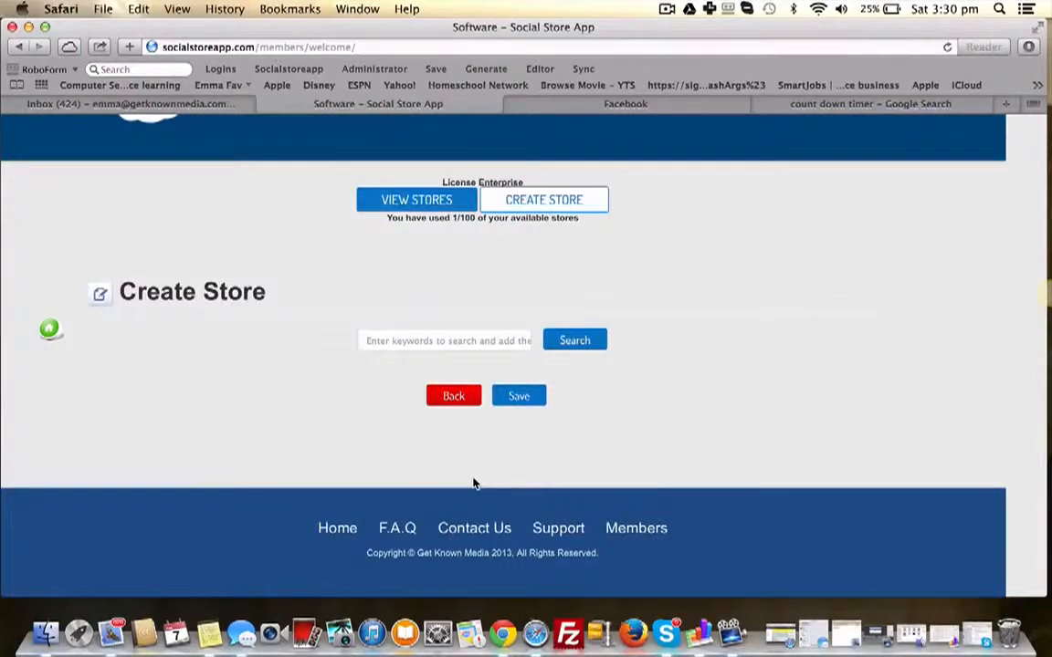
left_click(445, 339)
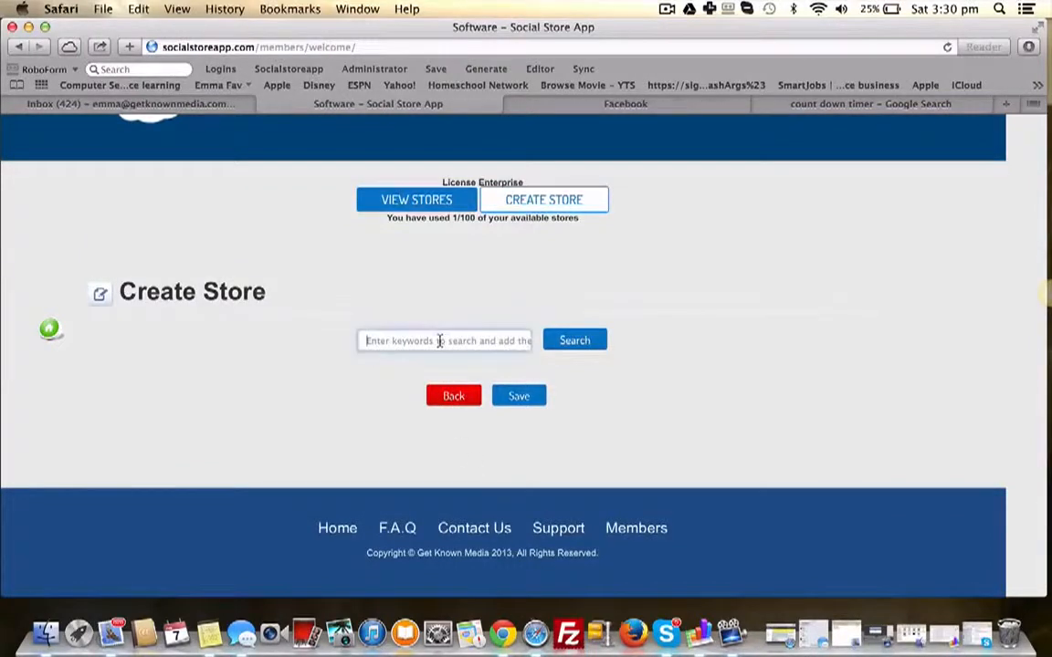
type("a")
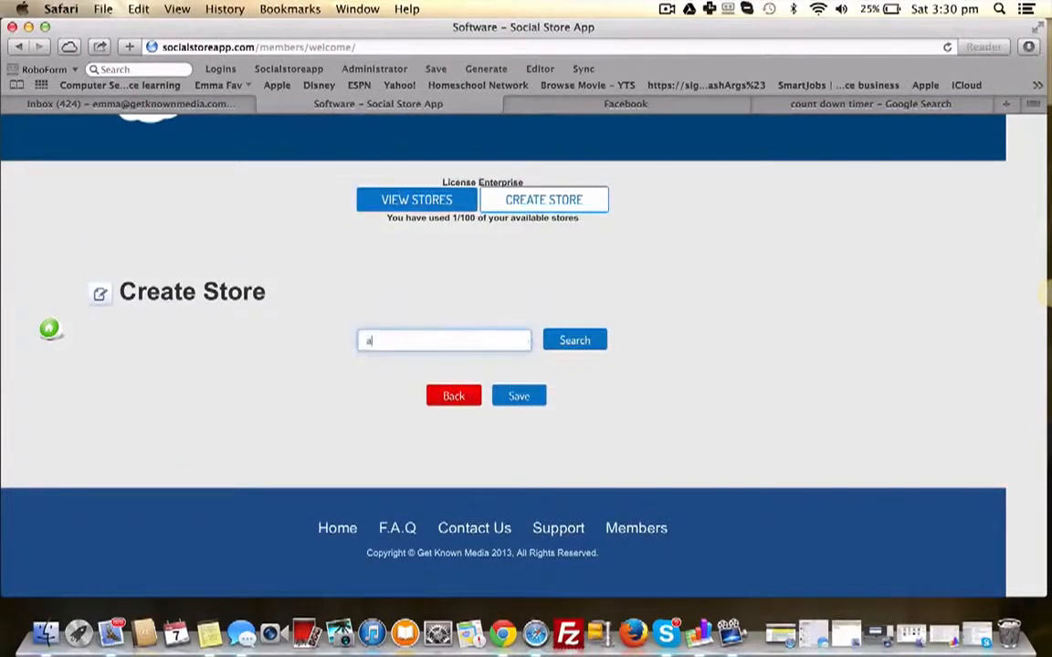
type("apple mac book")
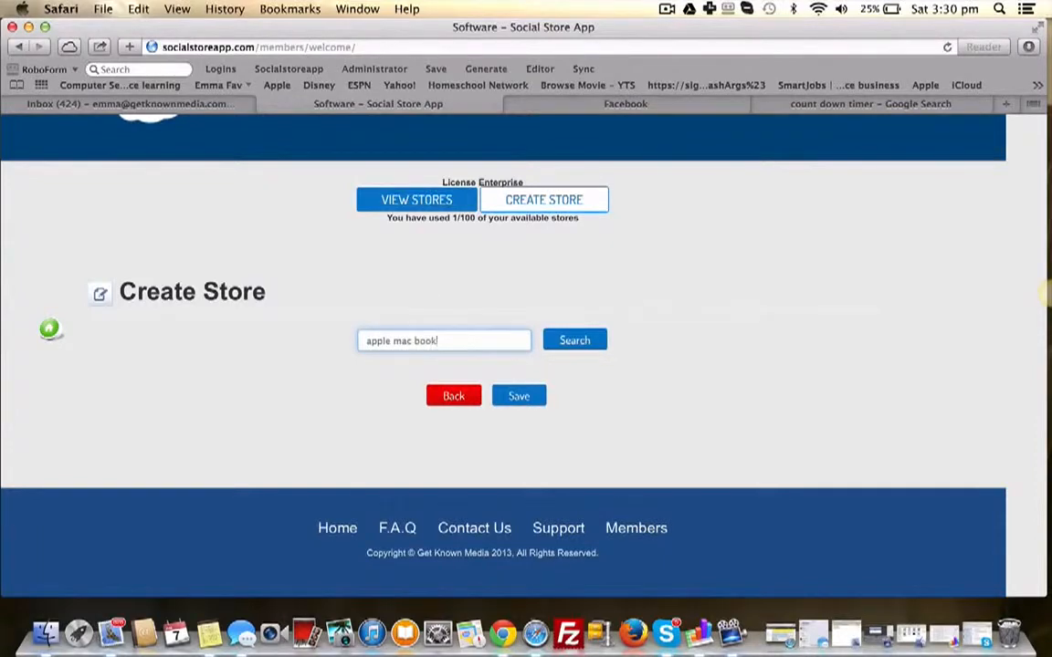
left_click(574, 339)
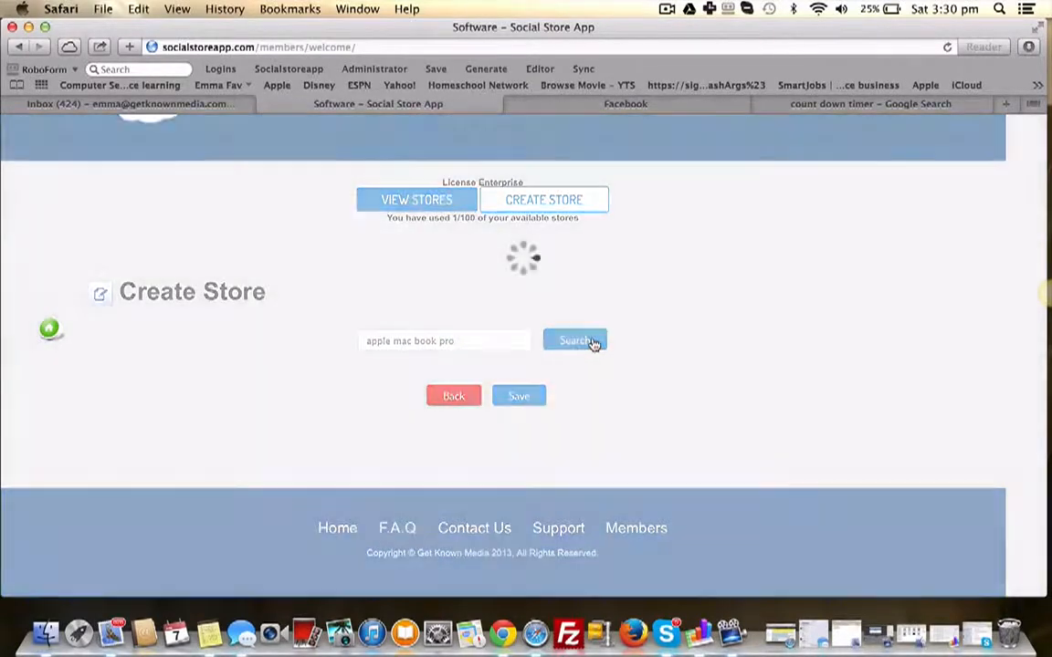
left_click(575, 340)
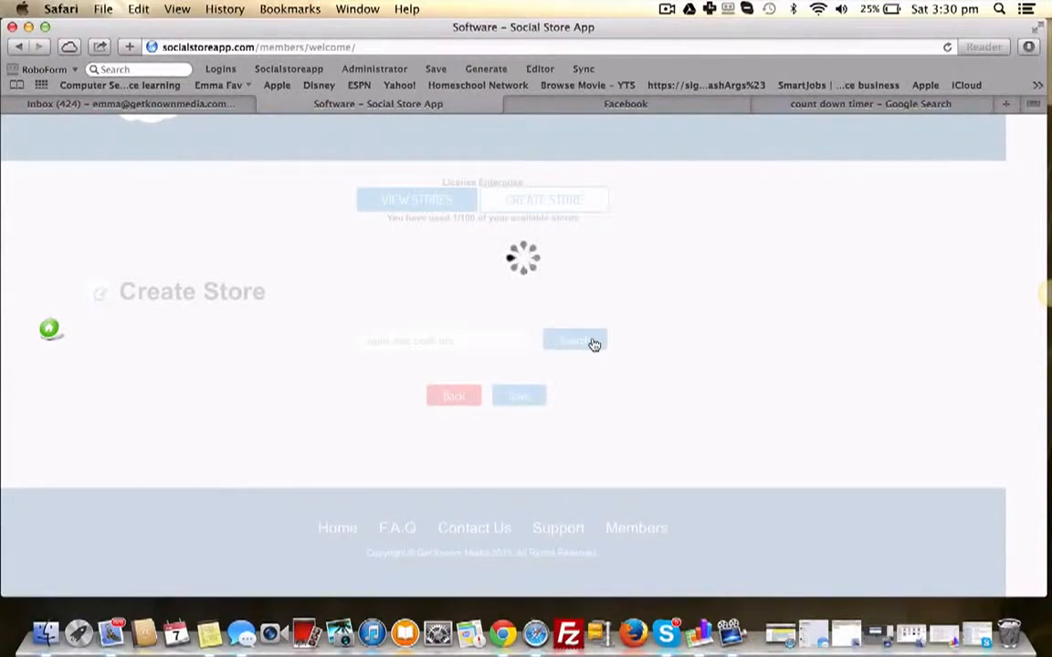
left_click(575, 340)
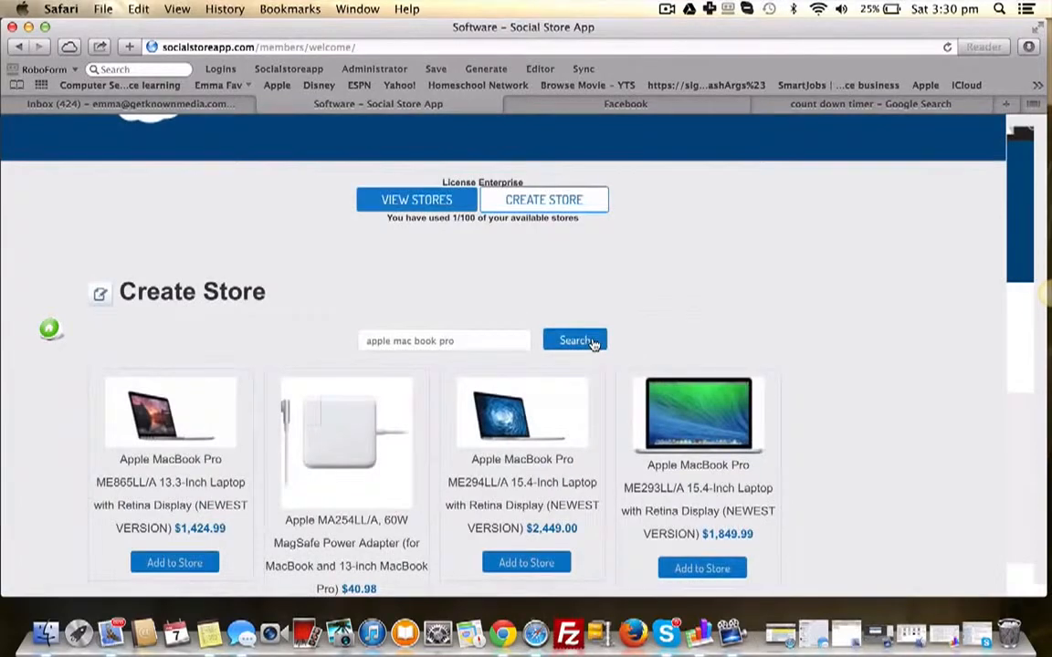
scroll("down", 3)
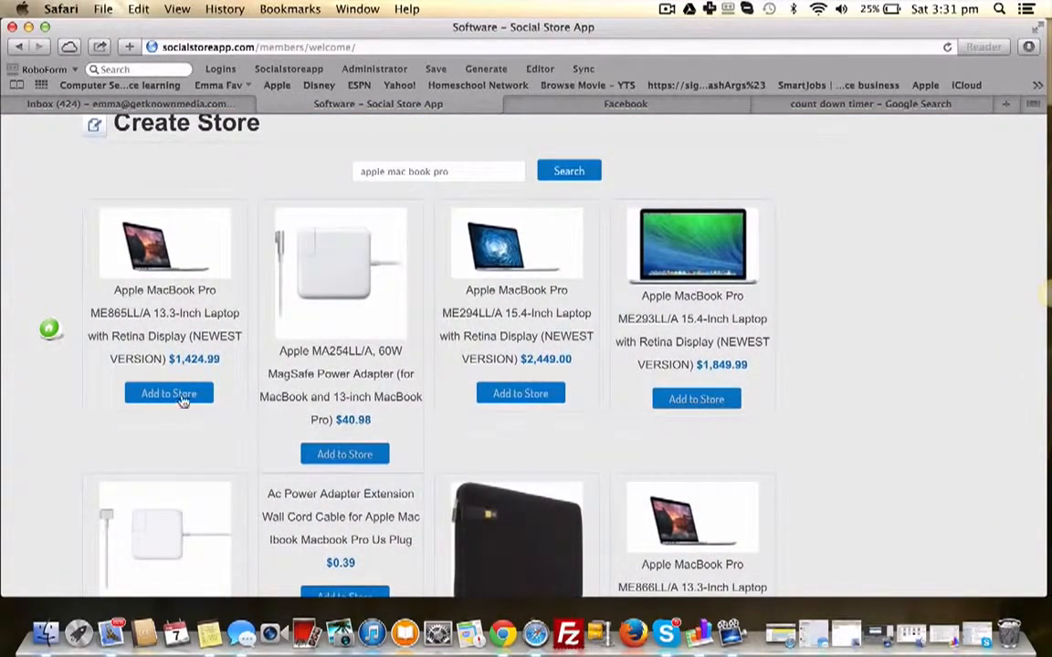
left_click(520, 393)
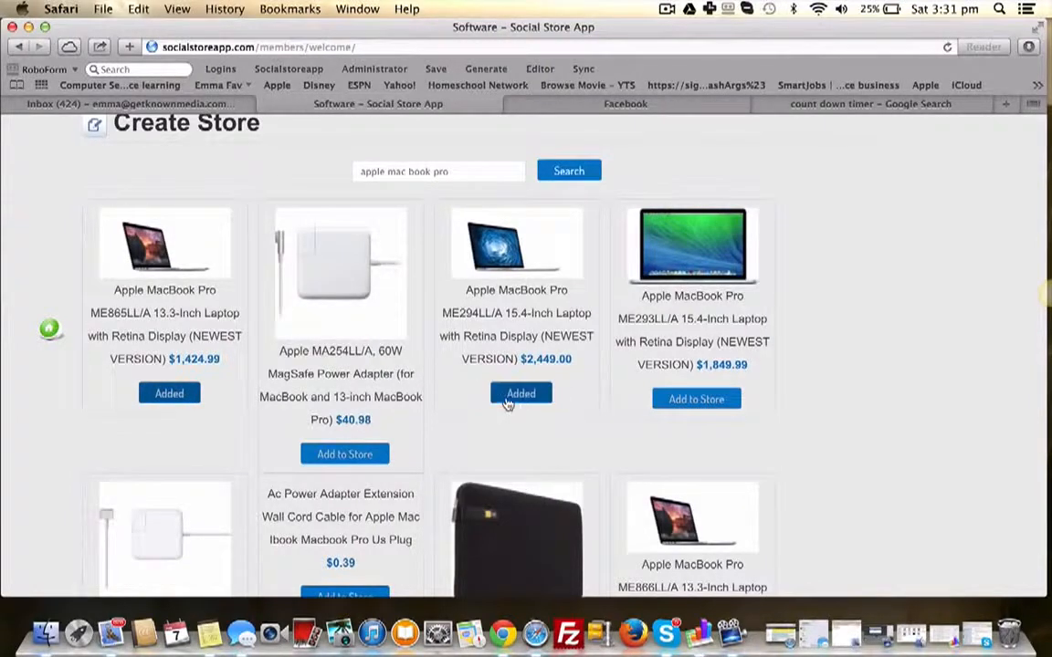
scroll("down", 3)
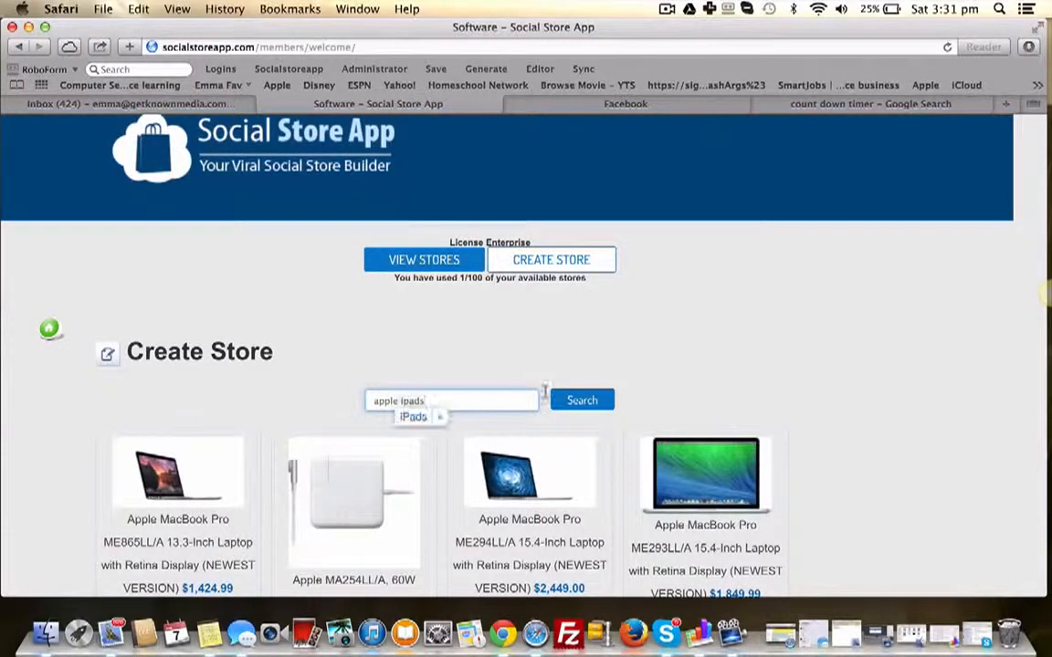
Search 'apple ipad' and add the iPad mini with Retina Display and iPad 2 MC769LL/A.
left_click(581, 400)
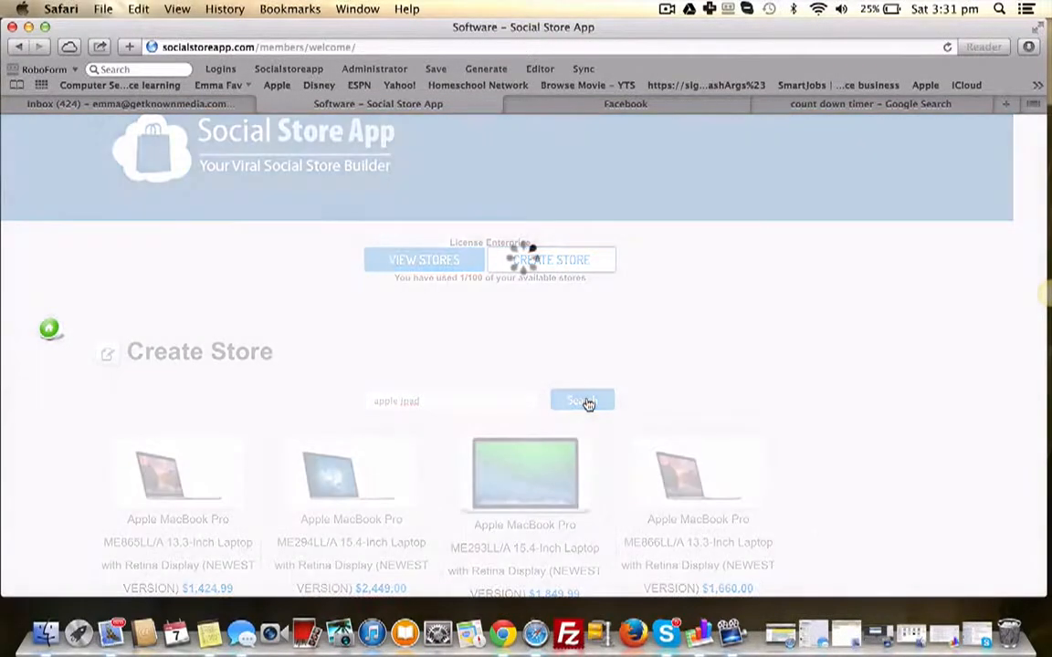
left_click(581, 401)
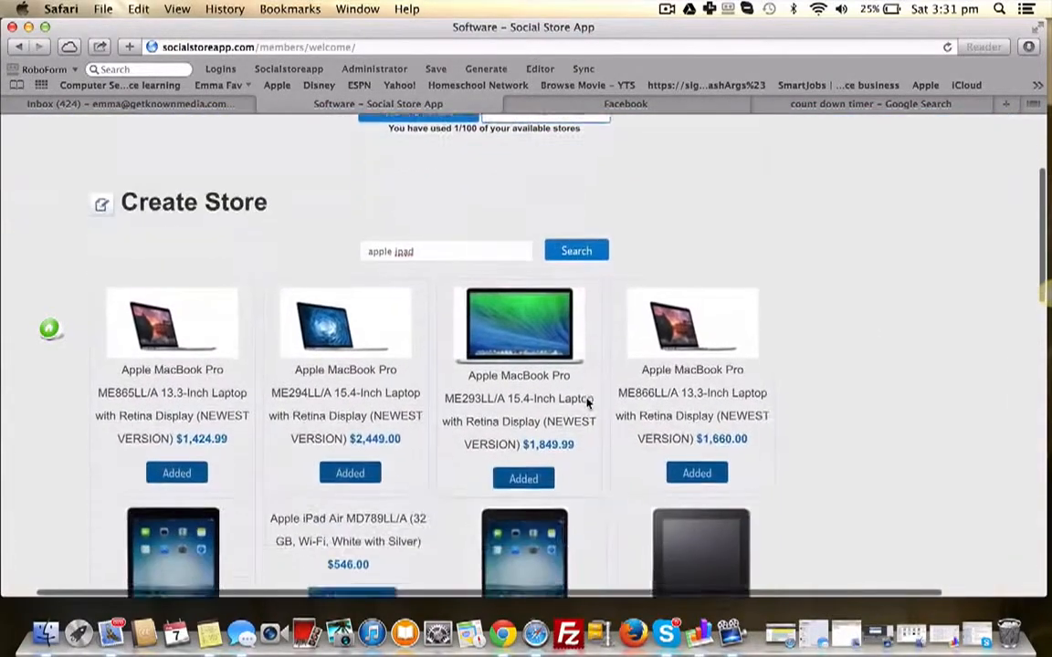
scroll("down", 3)
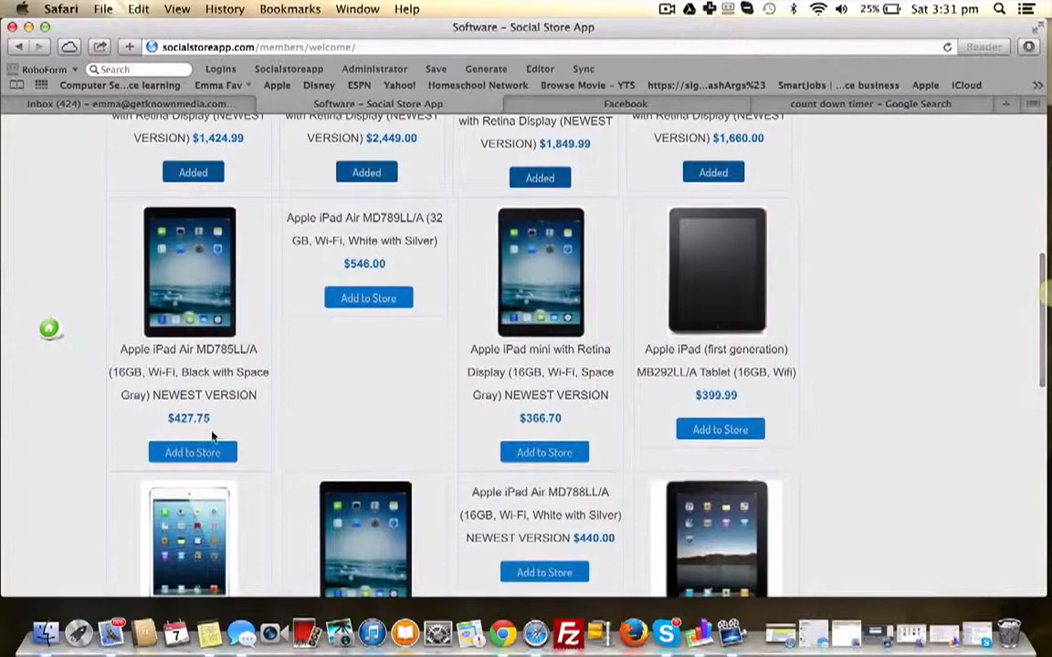
left_click(544, 452)
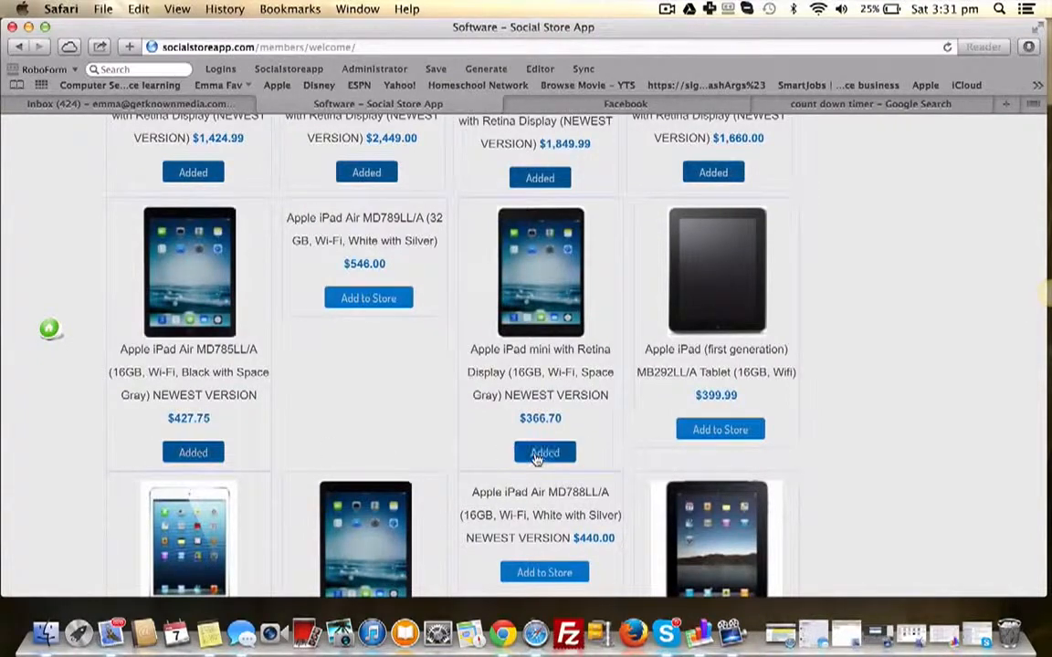
scroll("down", 3)
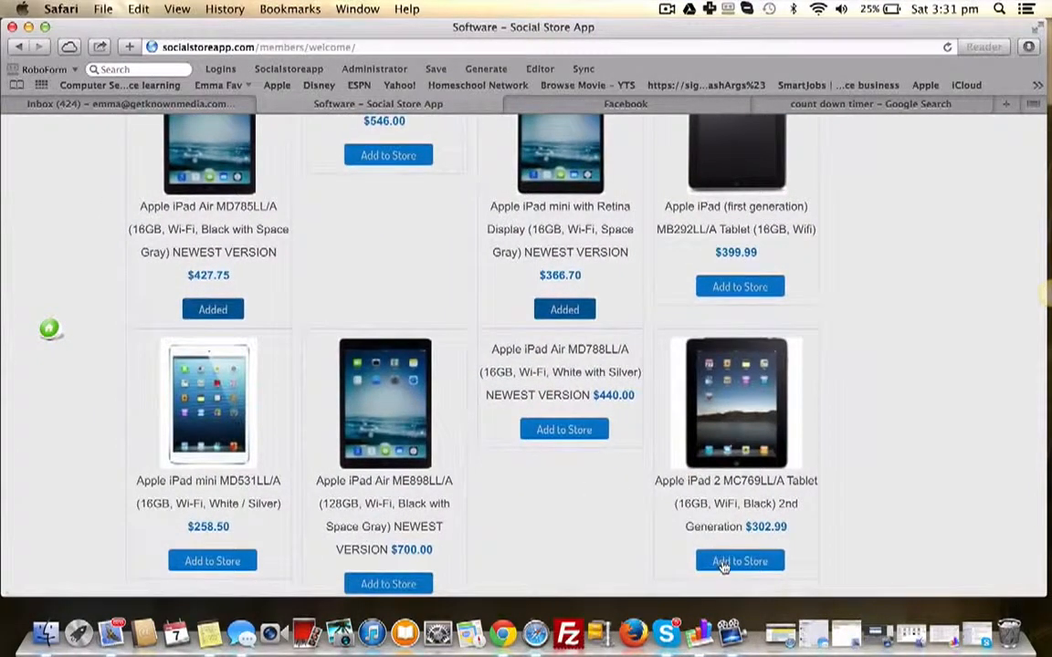
left_click(739, 560)
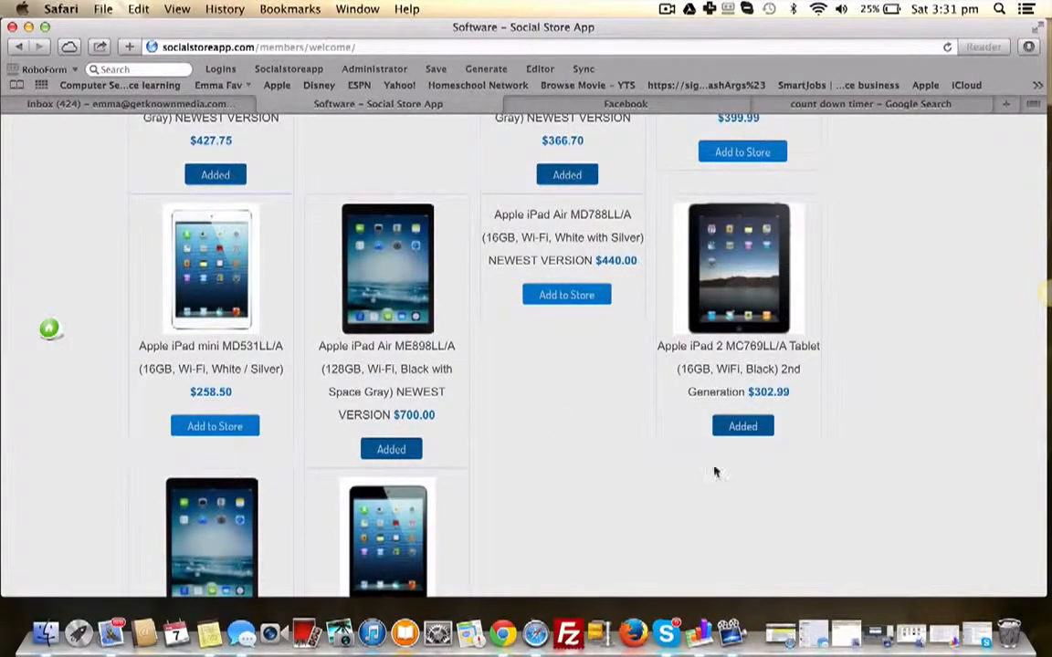
scroll("down", 3)
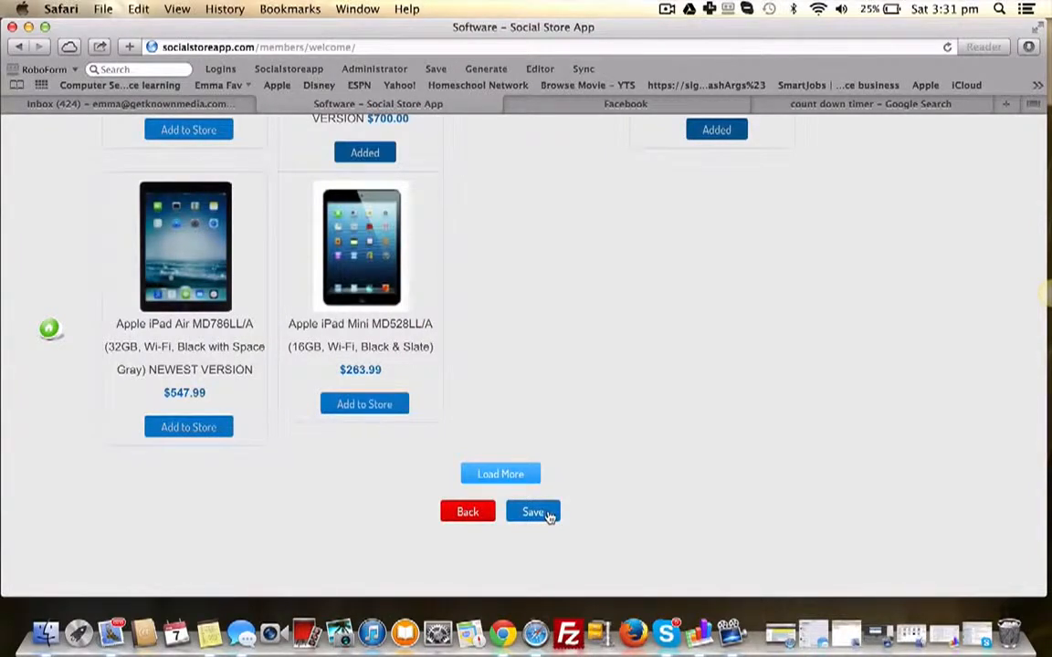
Save the selected MacBook and iPad products and dismiss the success alert.
left_click(532, 511)
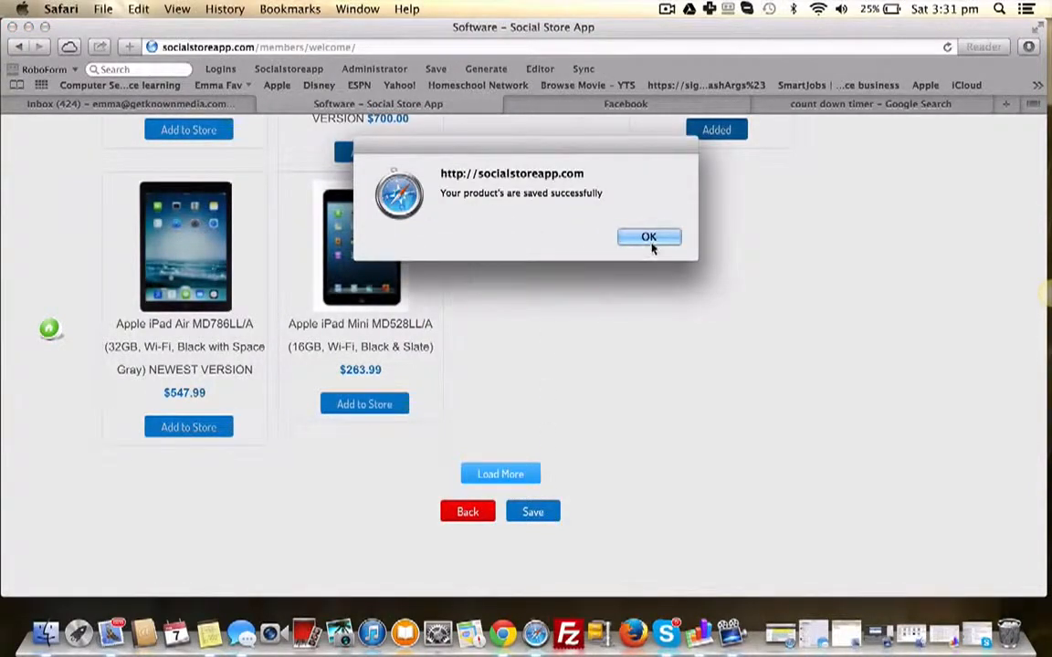
left_click(648, 236)
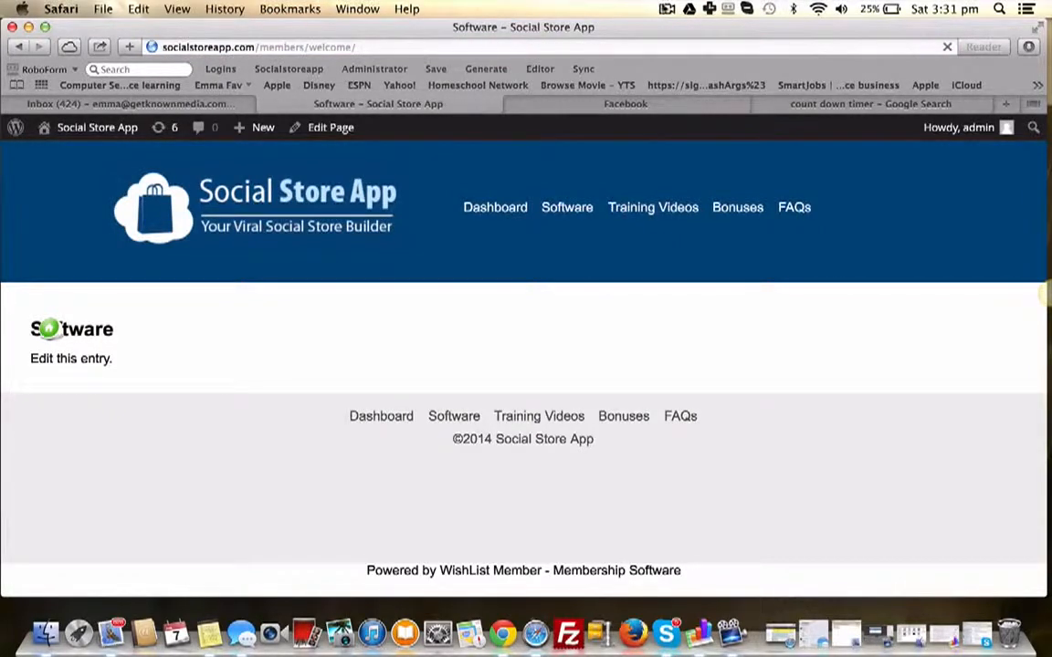
Add the Social Store App store as a tab on the Social Store App Facebook page.
left_click(667, 8)
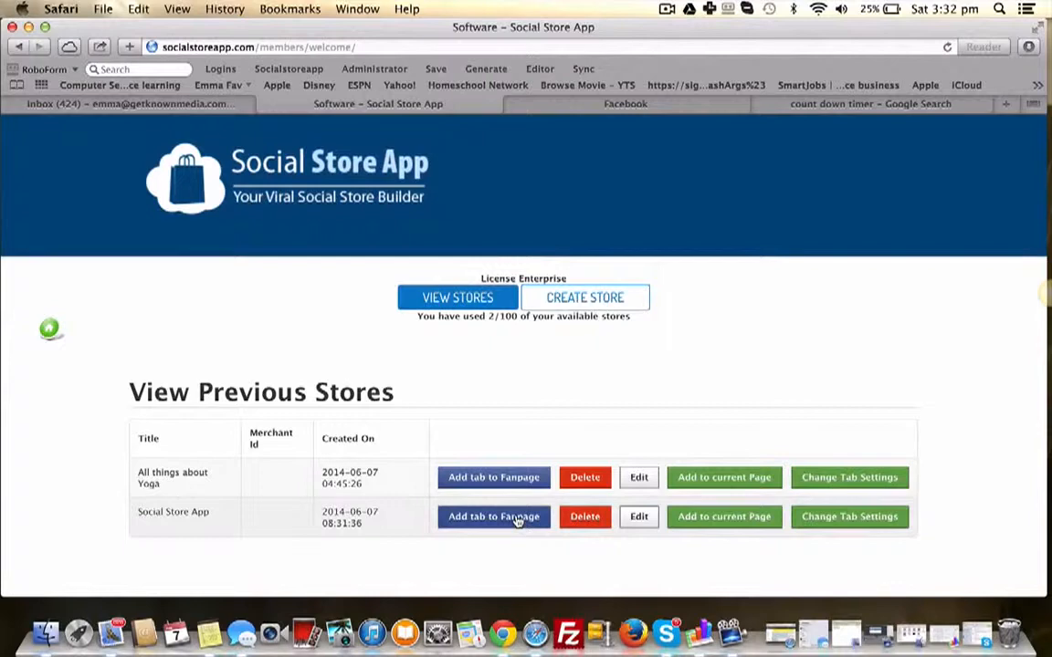
left_click(493, 515)
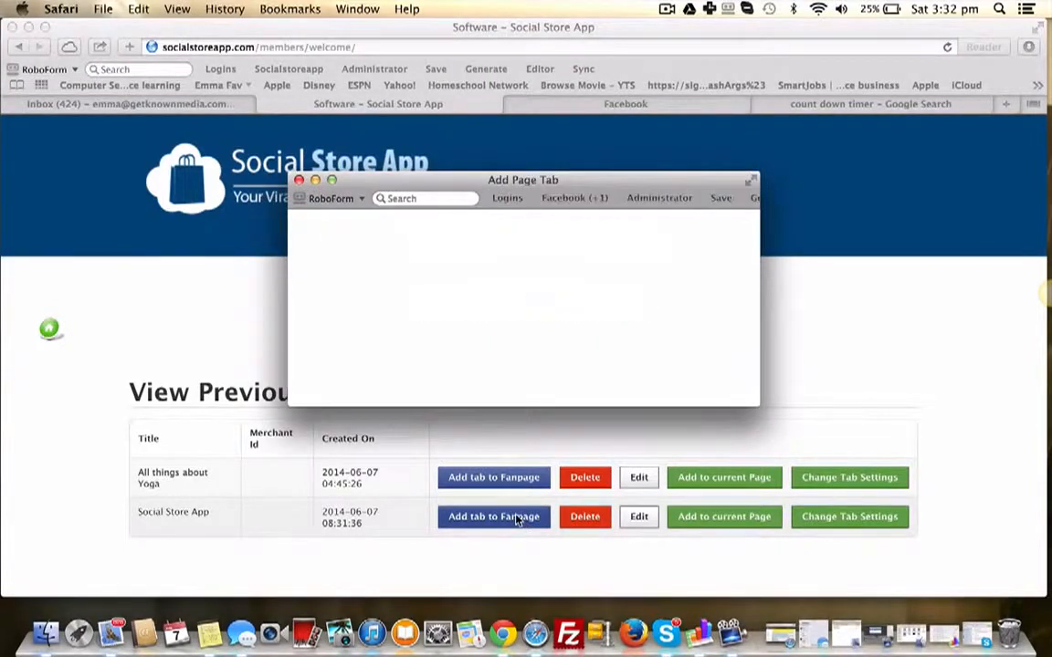
left_click(444, 249)
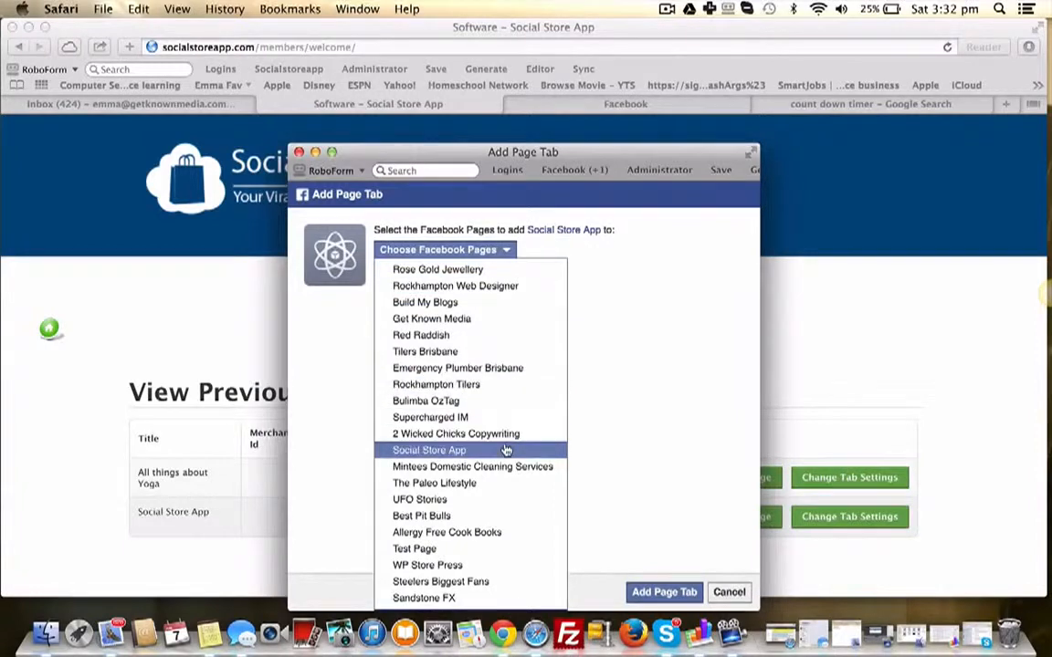
left_click(429, 450)
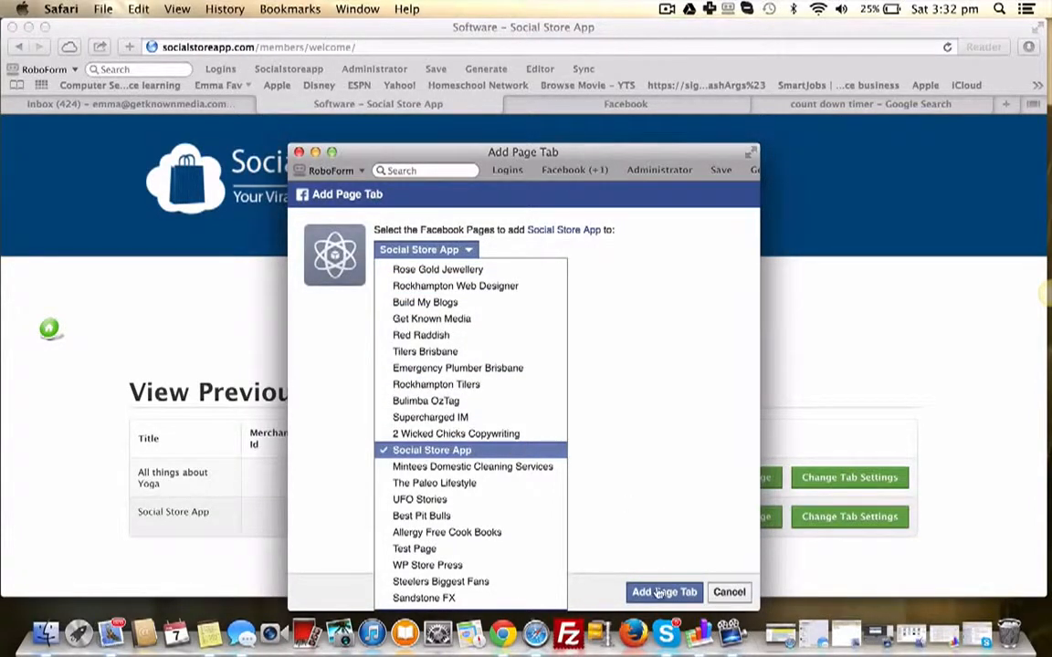
left_click(664, 592)
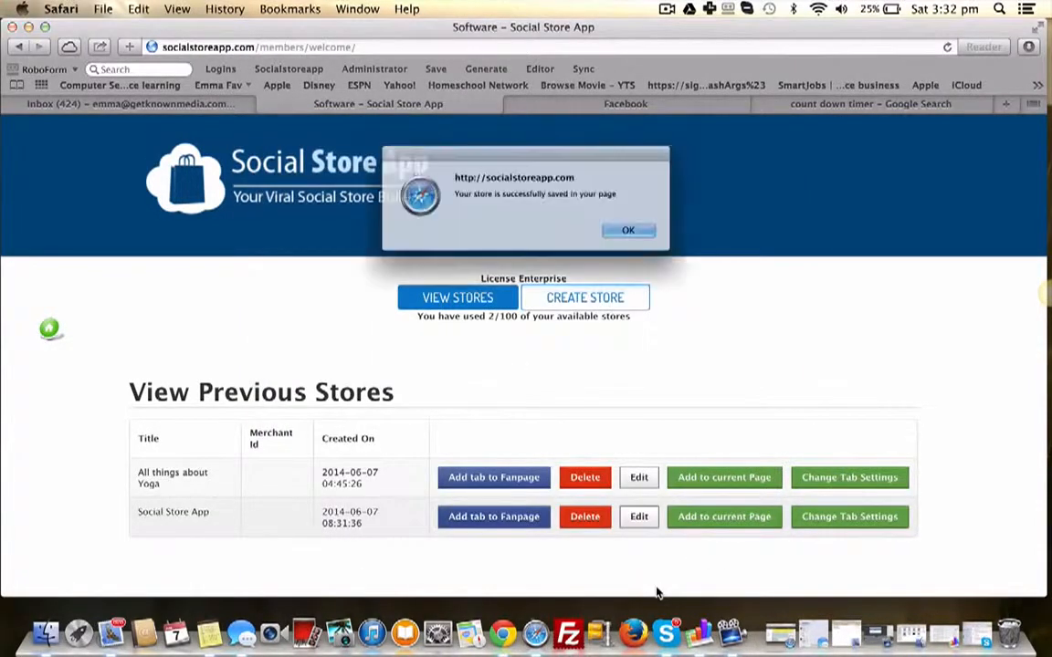
left_click(628, 230)
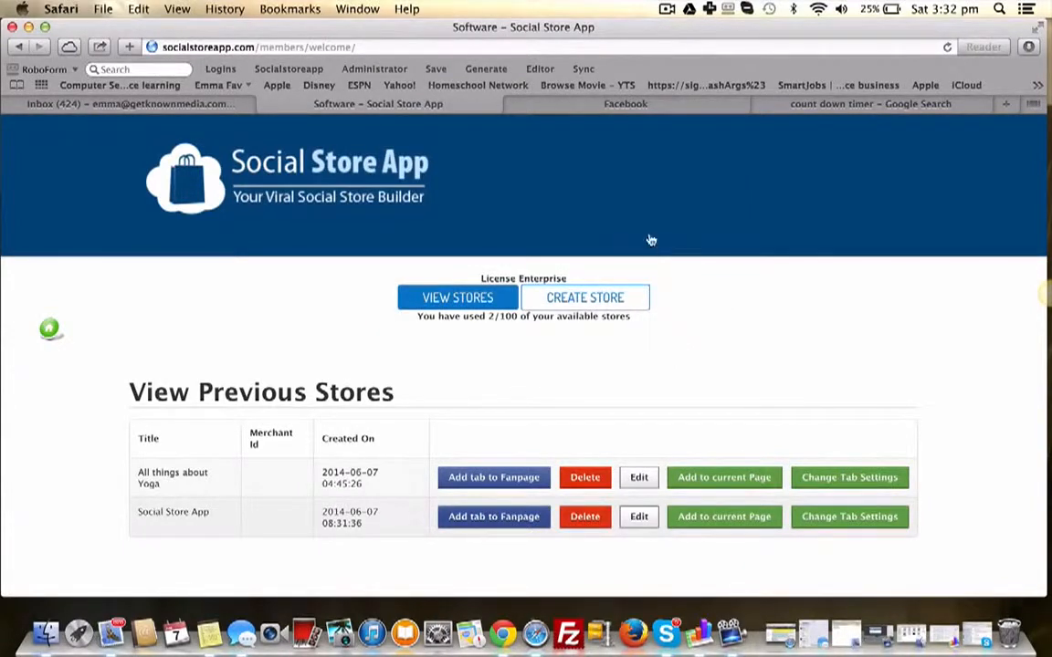
left_click(625, 103)
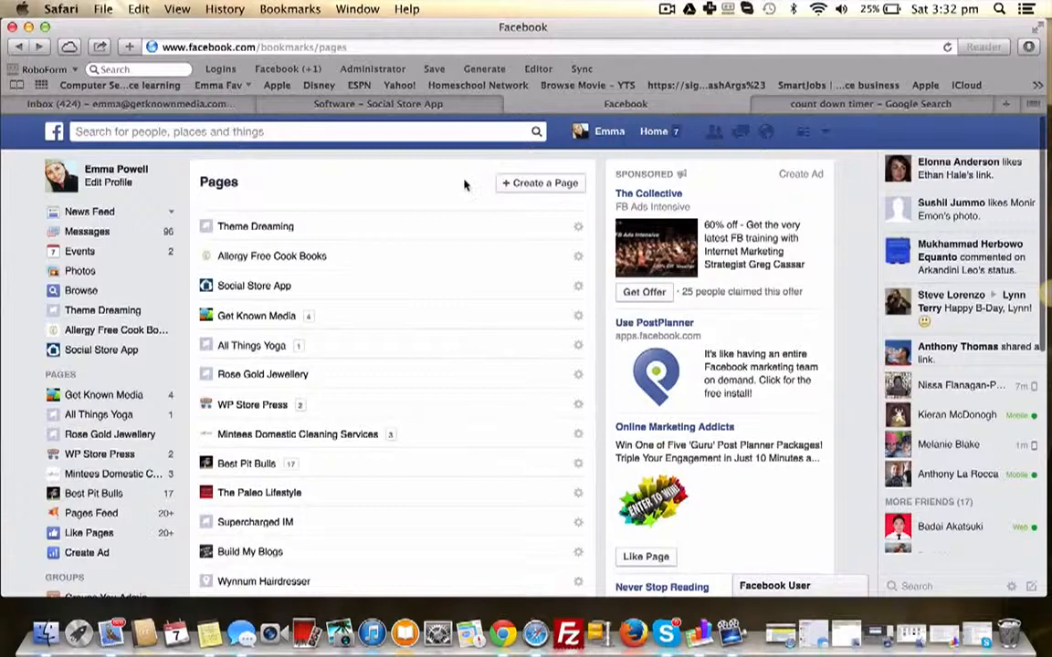
Open the Facebook page's Shop app and scroll to the priced MacBook Pro listings.
left_click(254, 286)
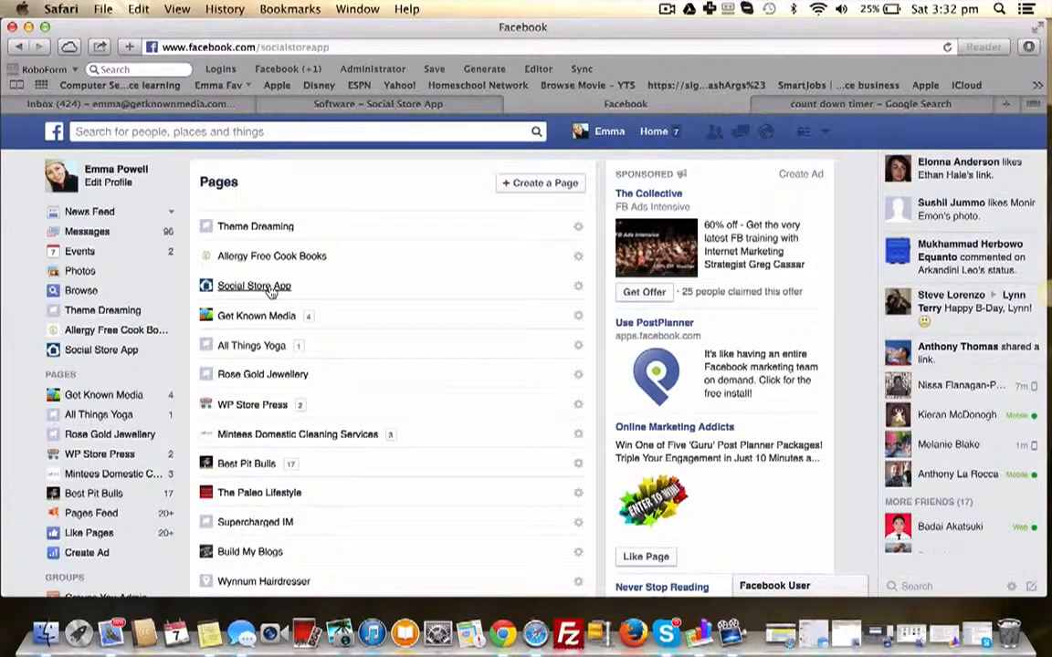
left_click(254, 286)
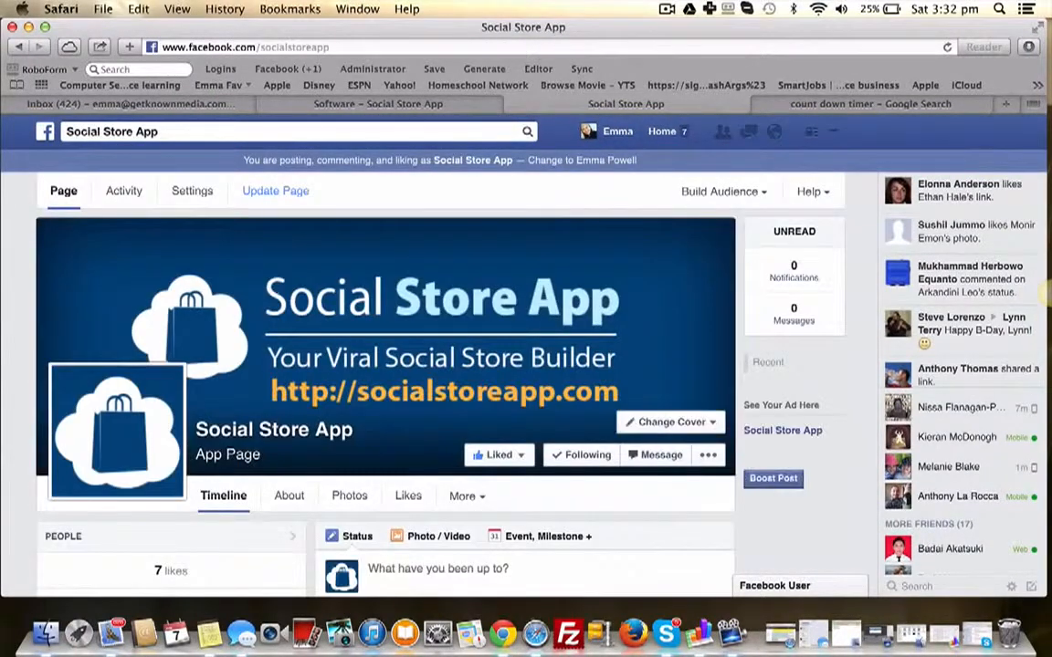
scroll("down", 3)
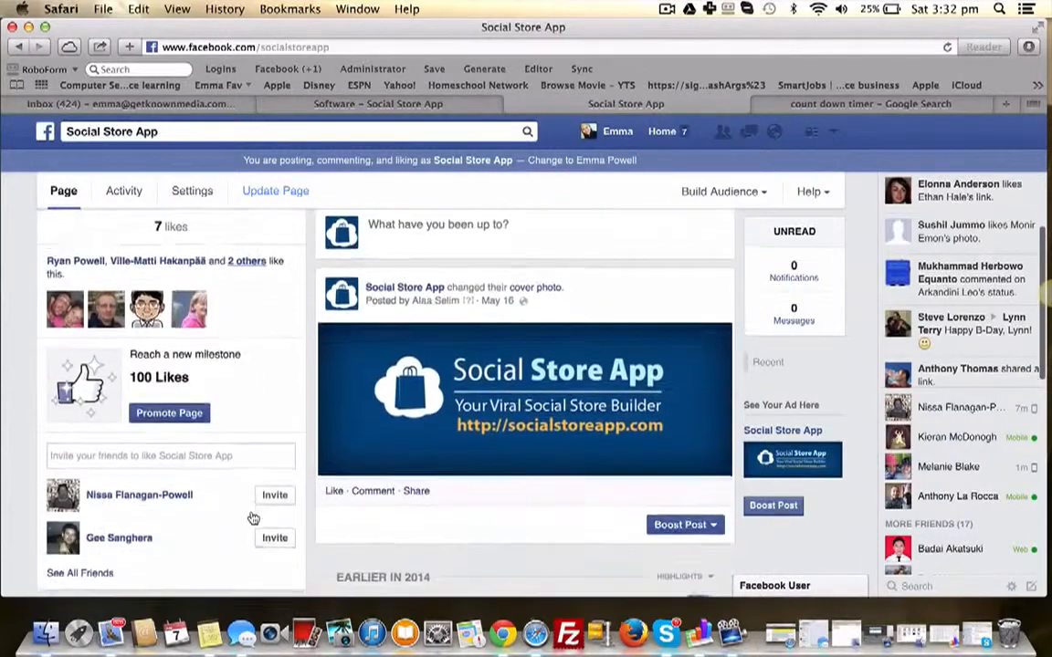
scroll("down", 3)
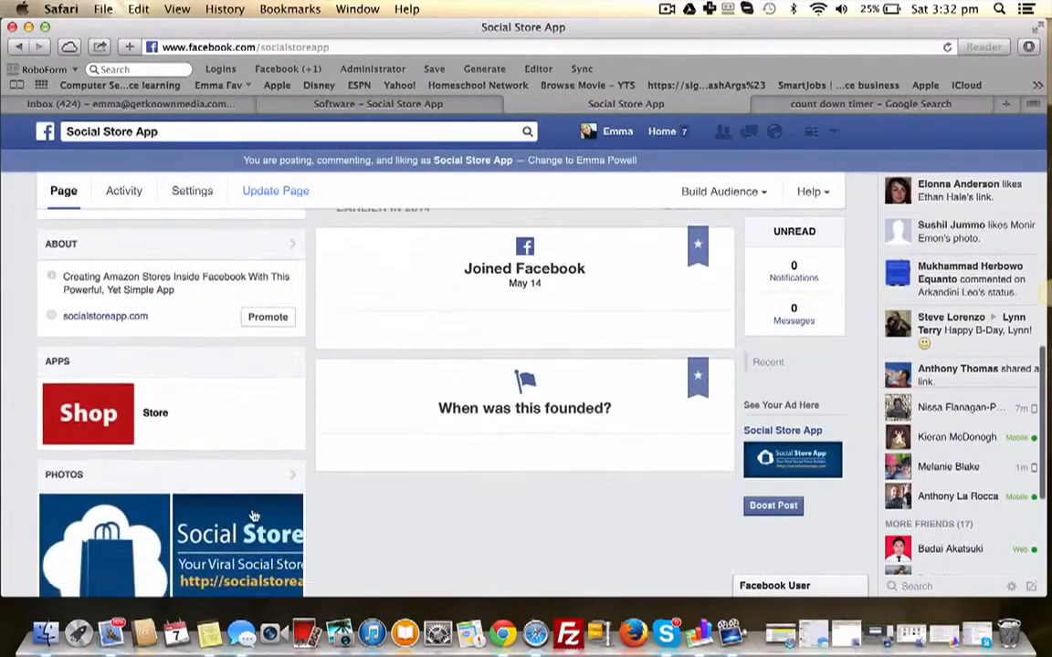
left_click(87, 413)
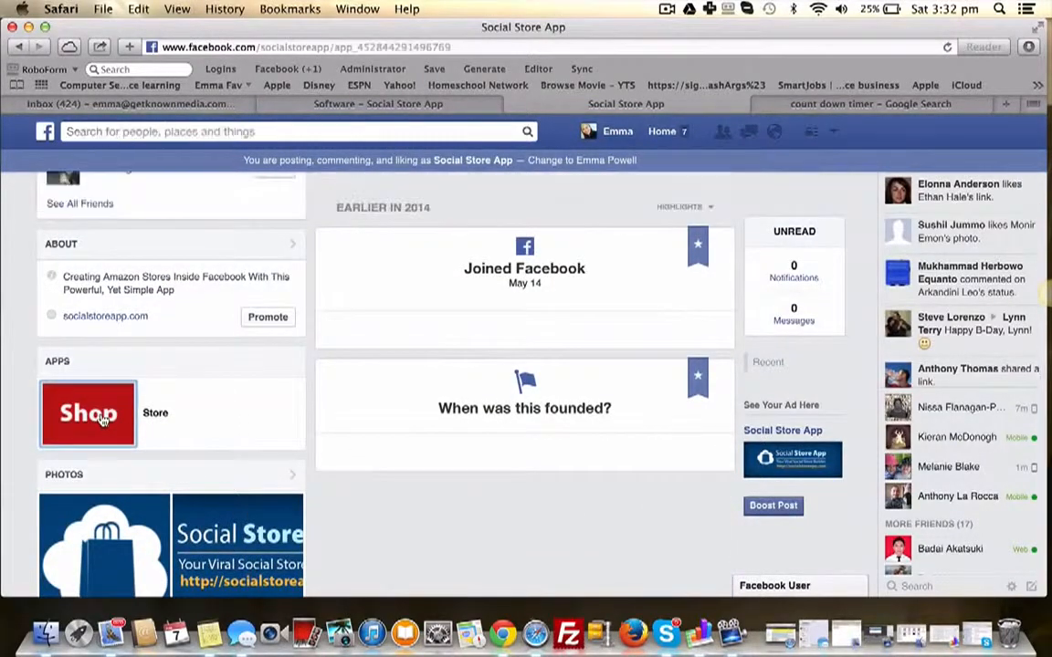
left_click(88, 413)
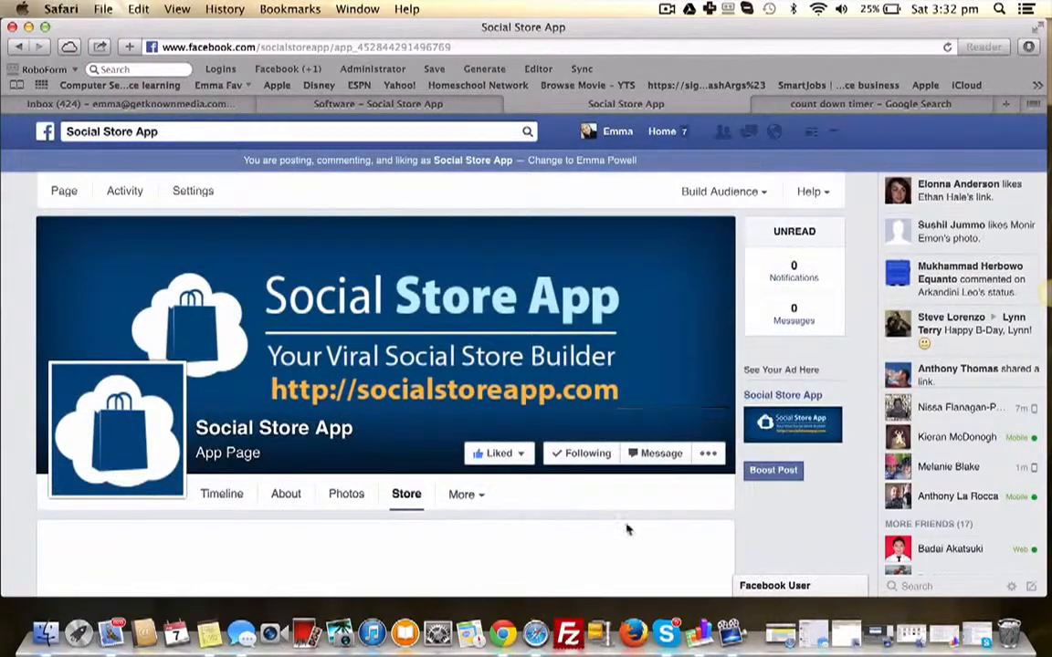
scroll("down", 3)
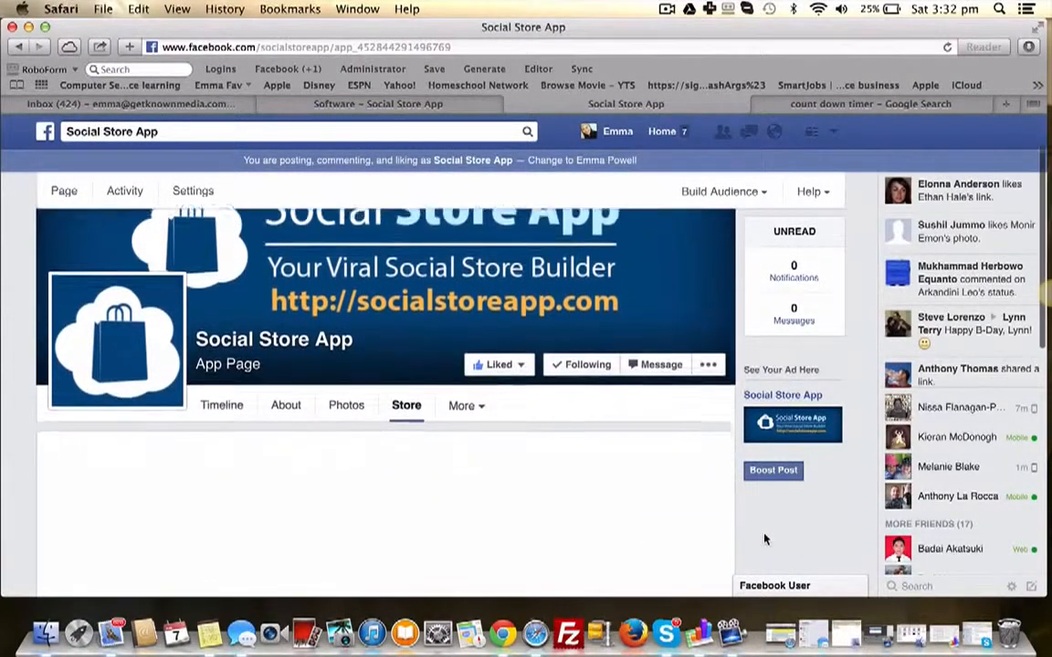
scroll("down", 3)
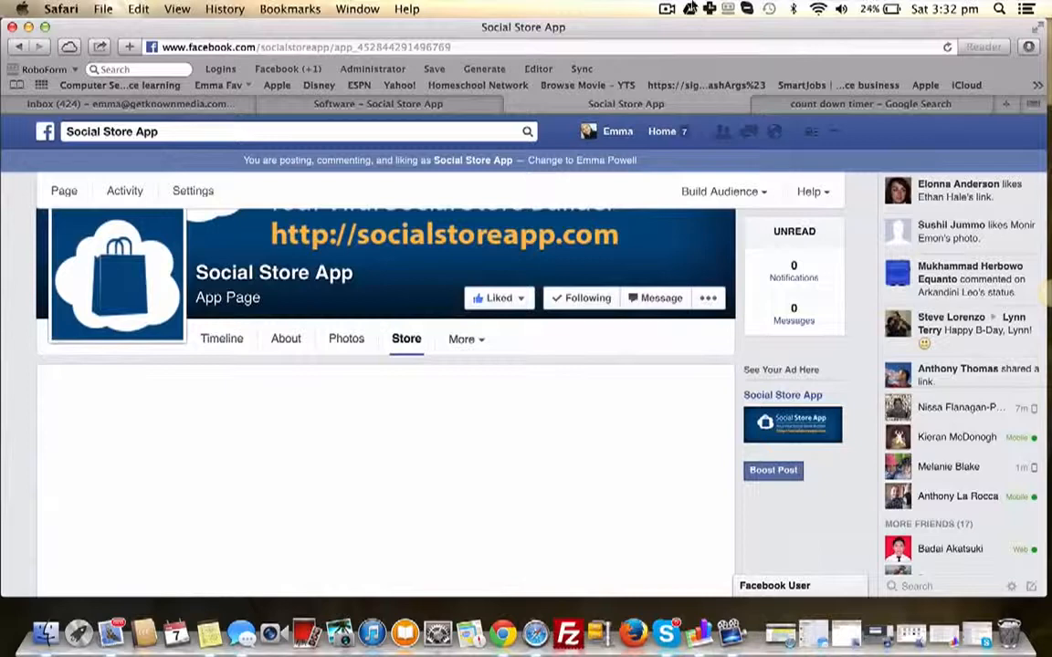
left_click(666, 9)
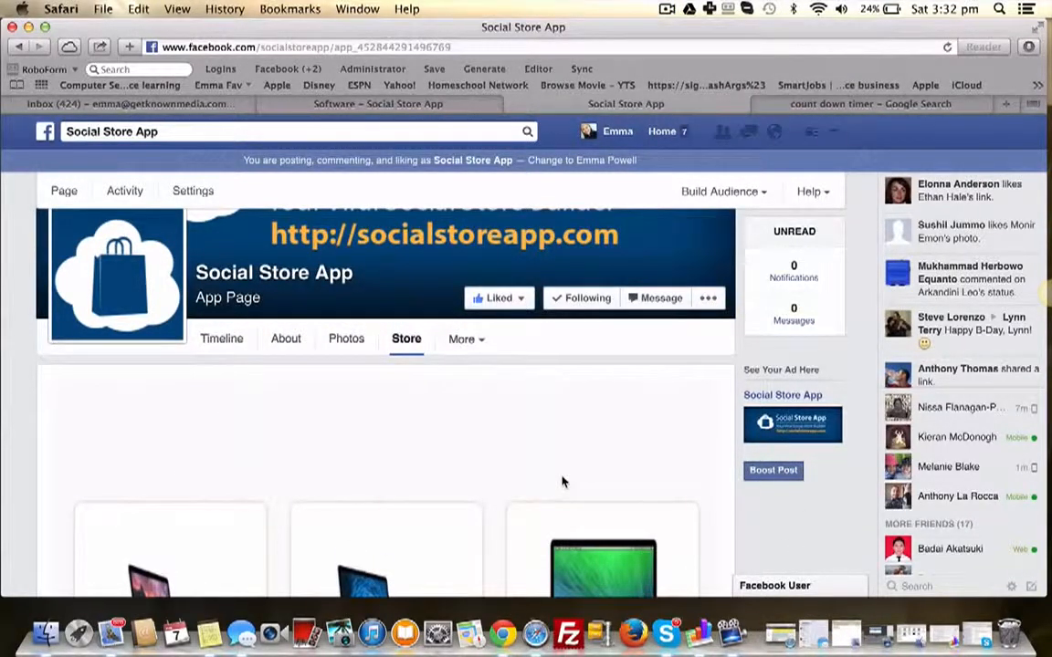
mouse_move(776, 523)
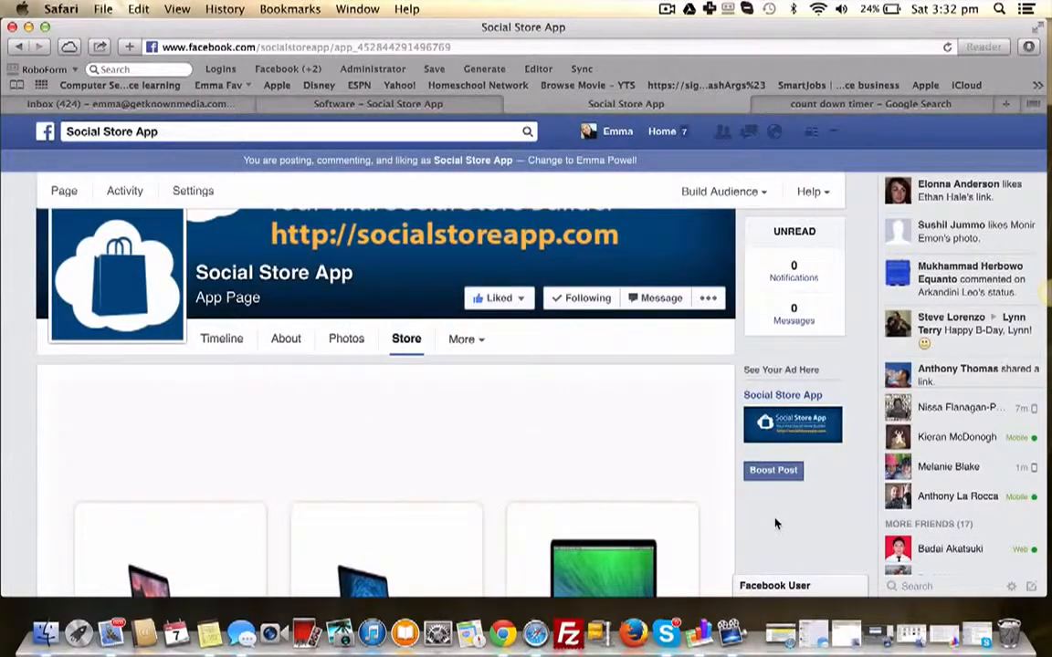
scroll("down", 3)
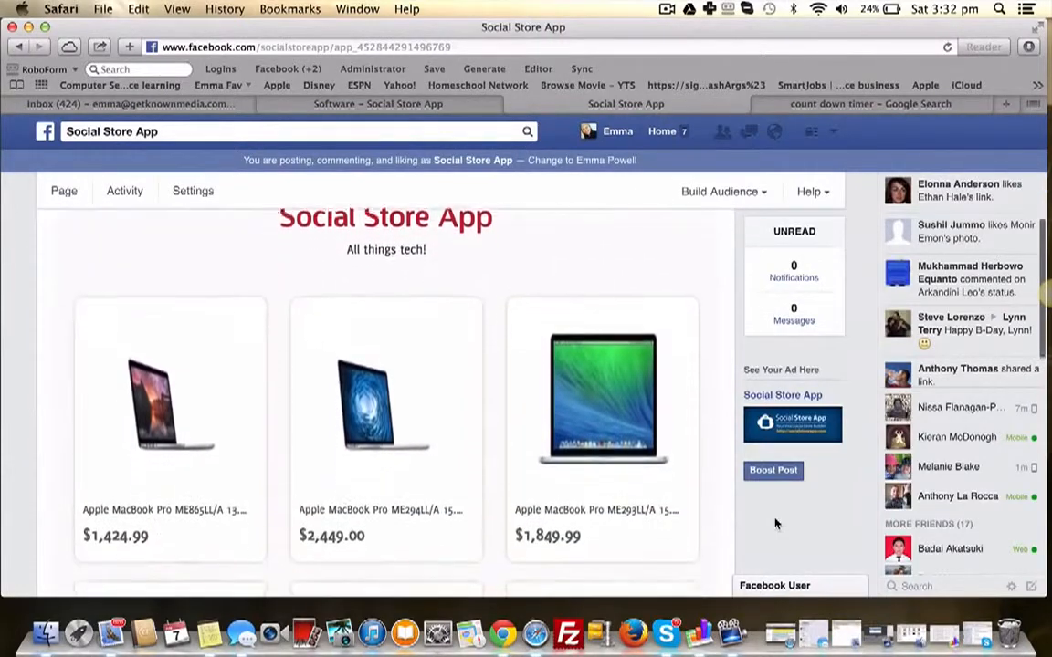
scroll("down", 3)
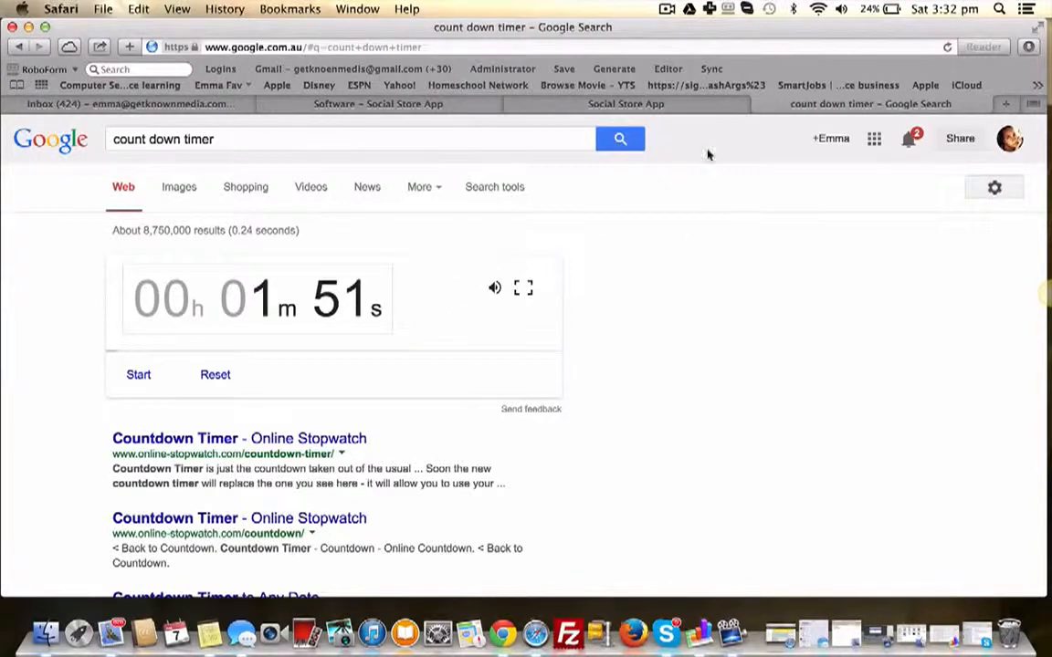
left_click(625, 103)
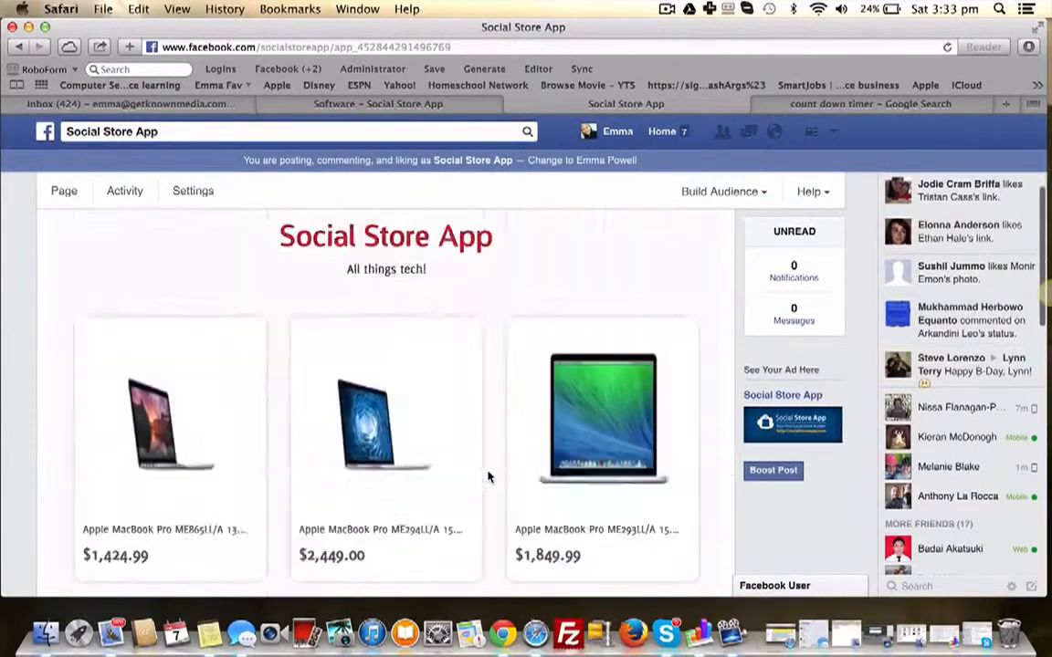
scroll("down", 3)
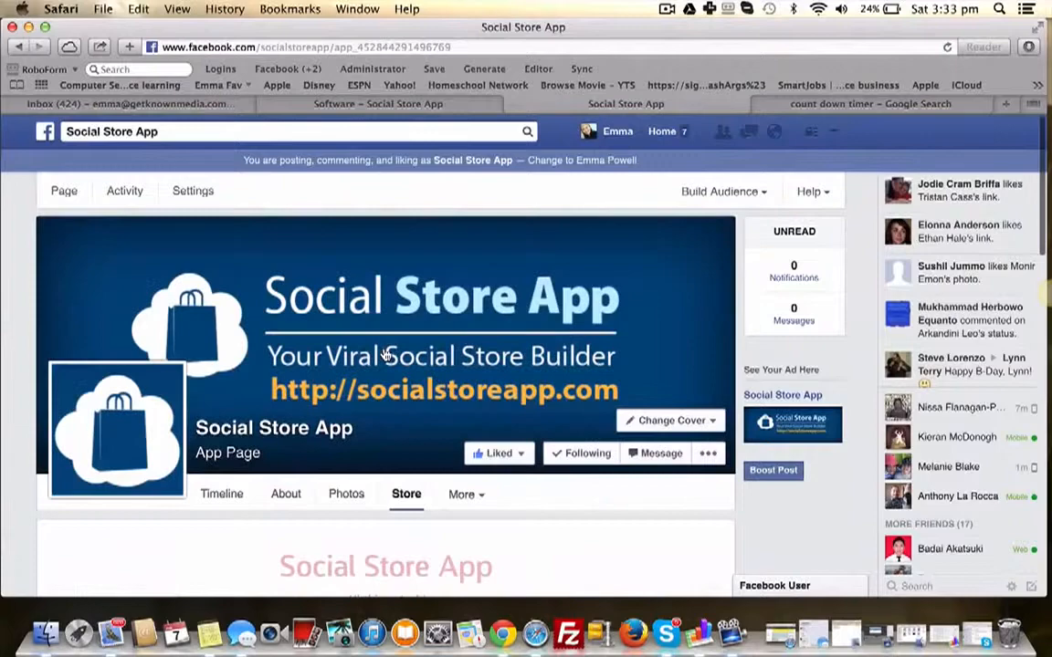
scroll("down", 3)
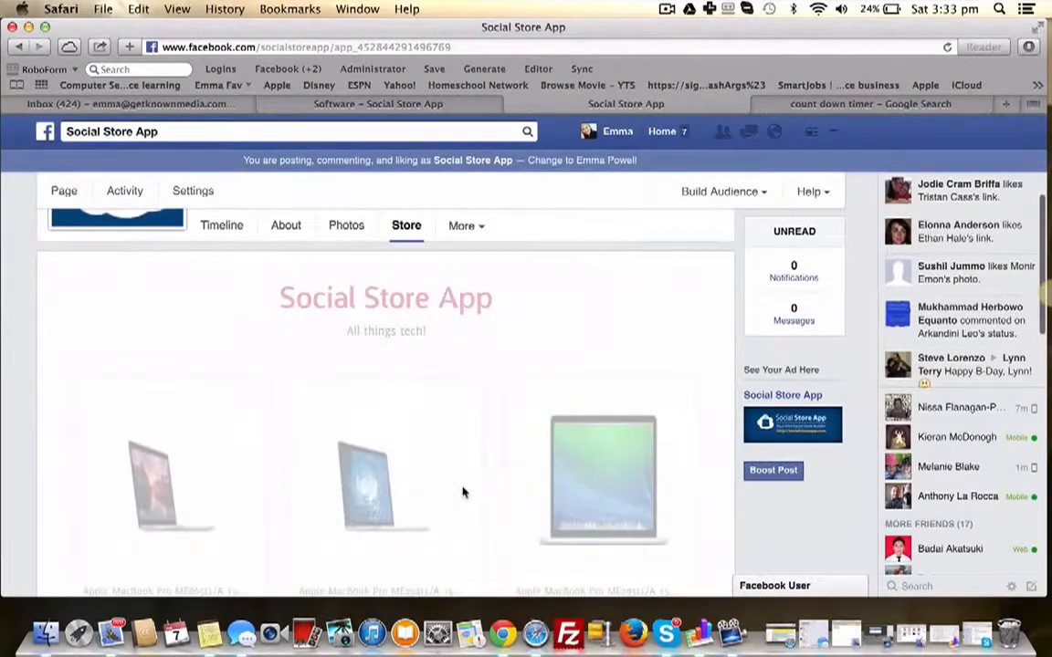
scroll("down", 3)
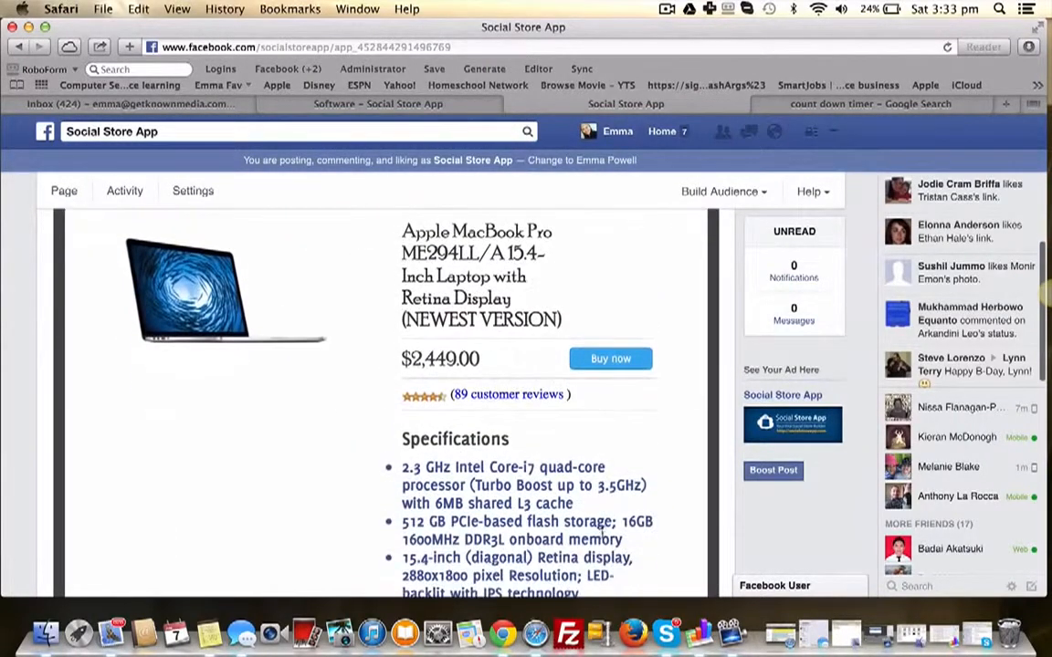
scroll("down", 3)
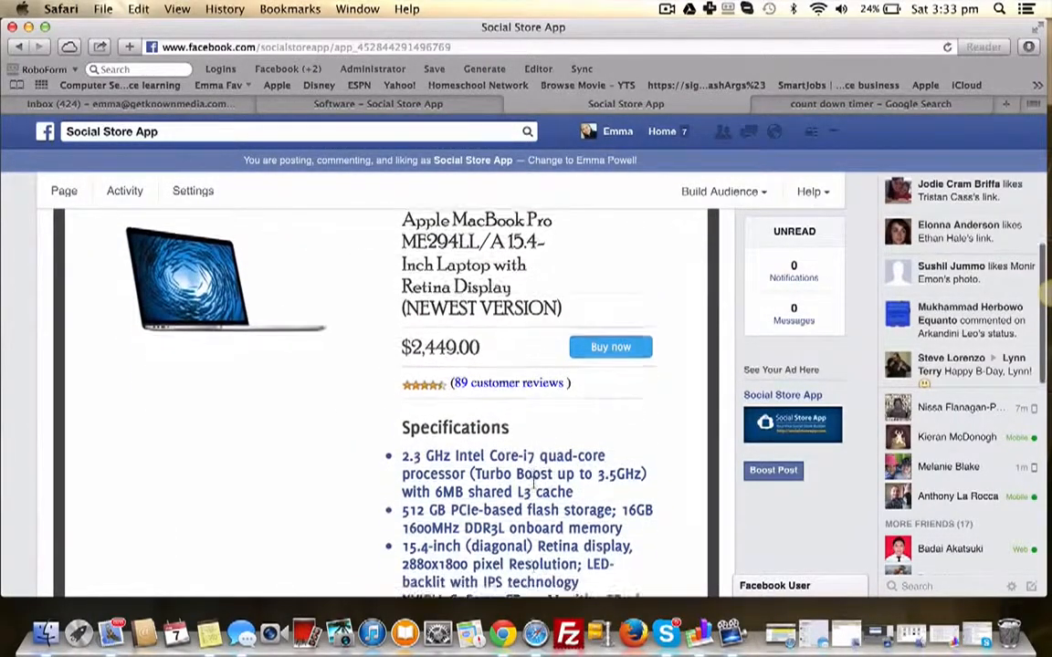
scroll("down", 3)
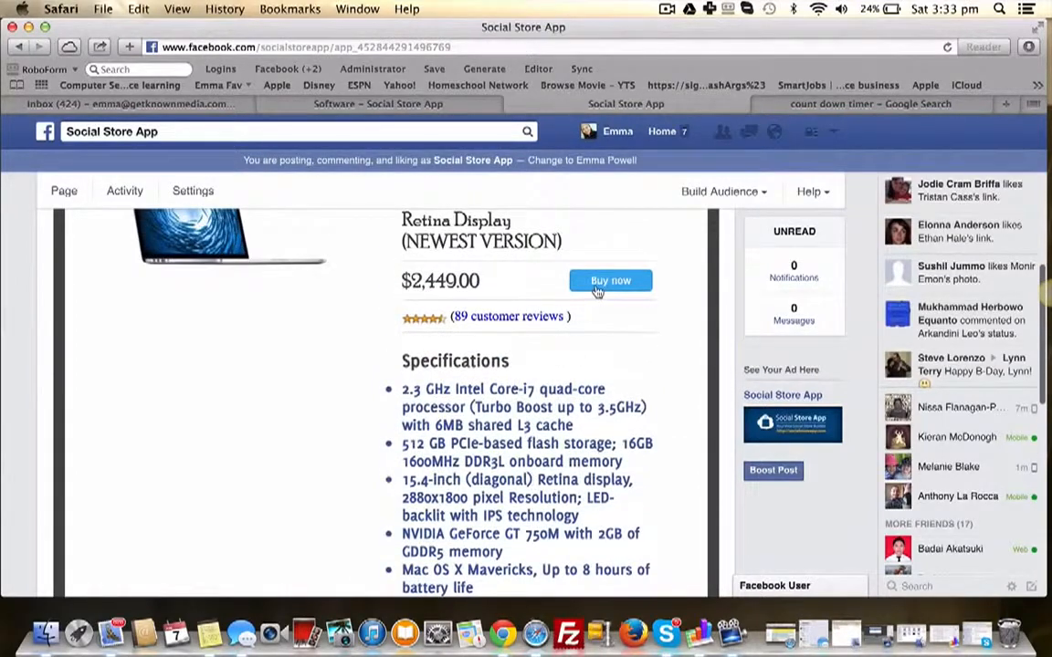
mouse_move(552, 335)
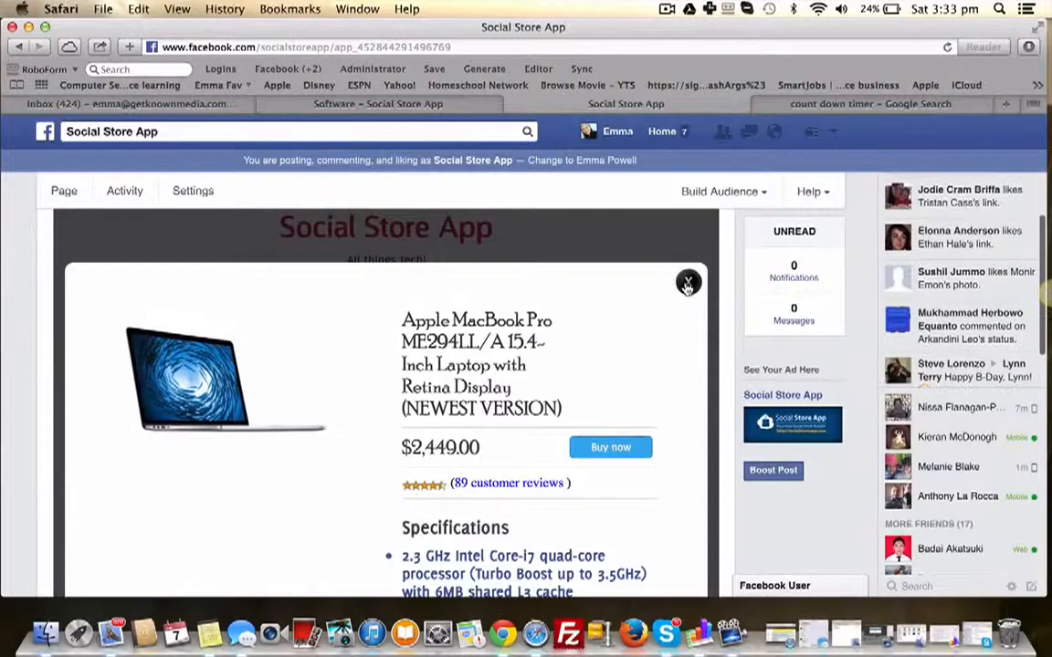
left_click(688, 281)
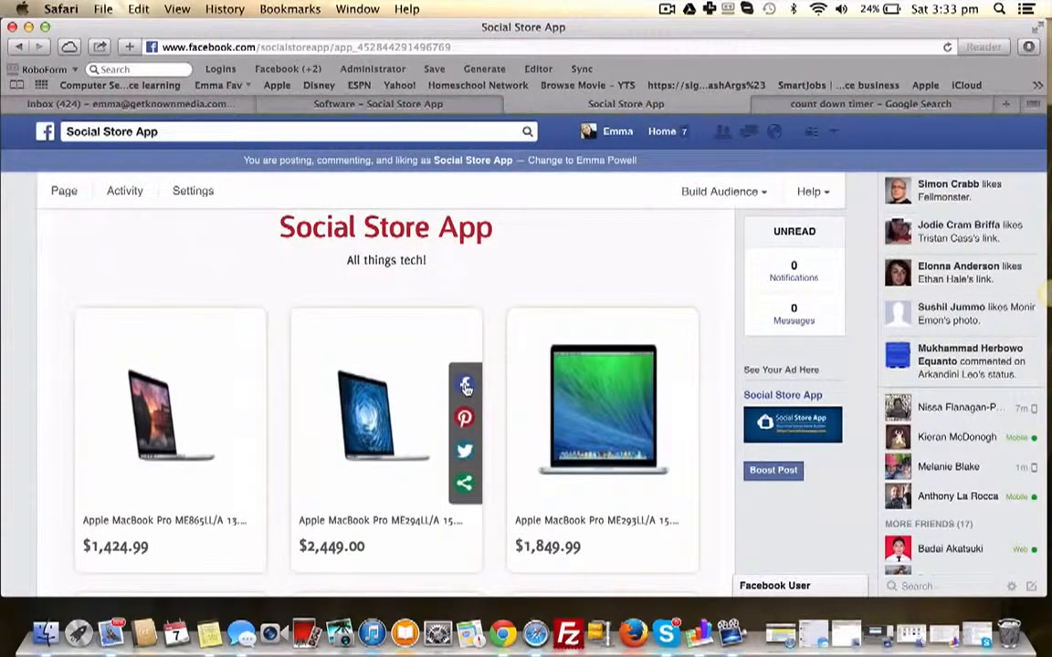
mouse_move(434, 365)
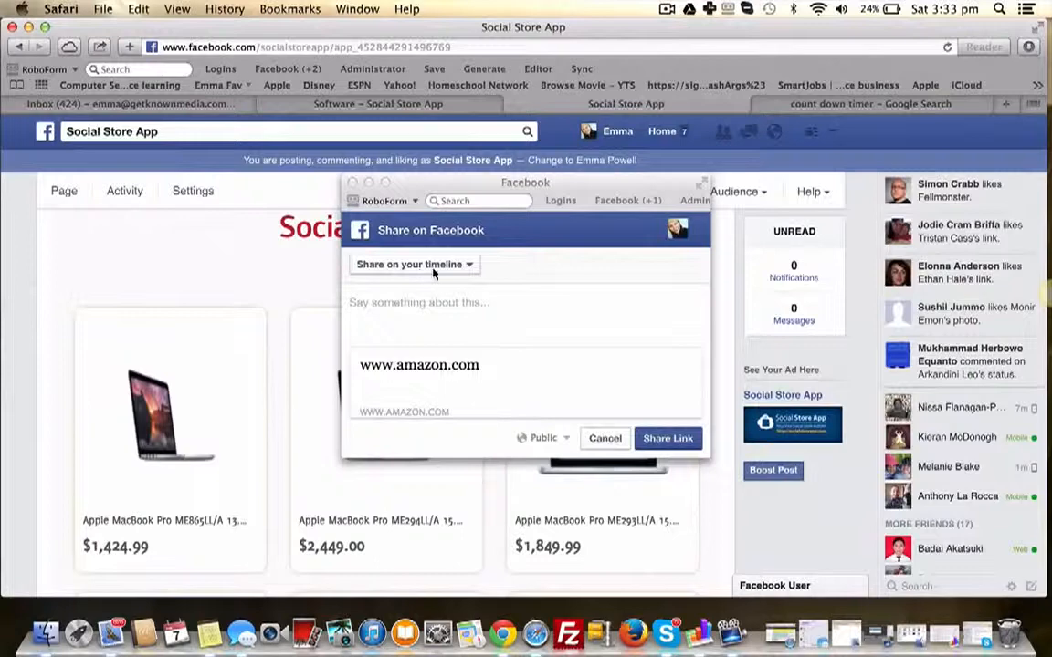
left_click(413, 264)
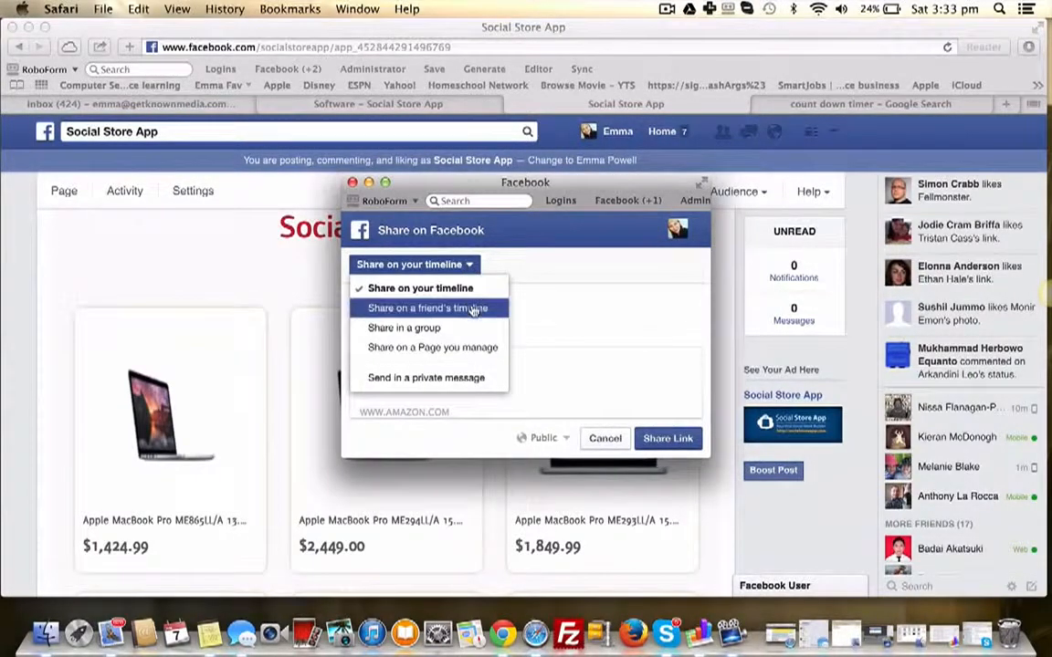
mouse_move(383, 406)
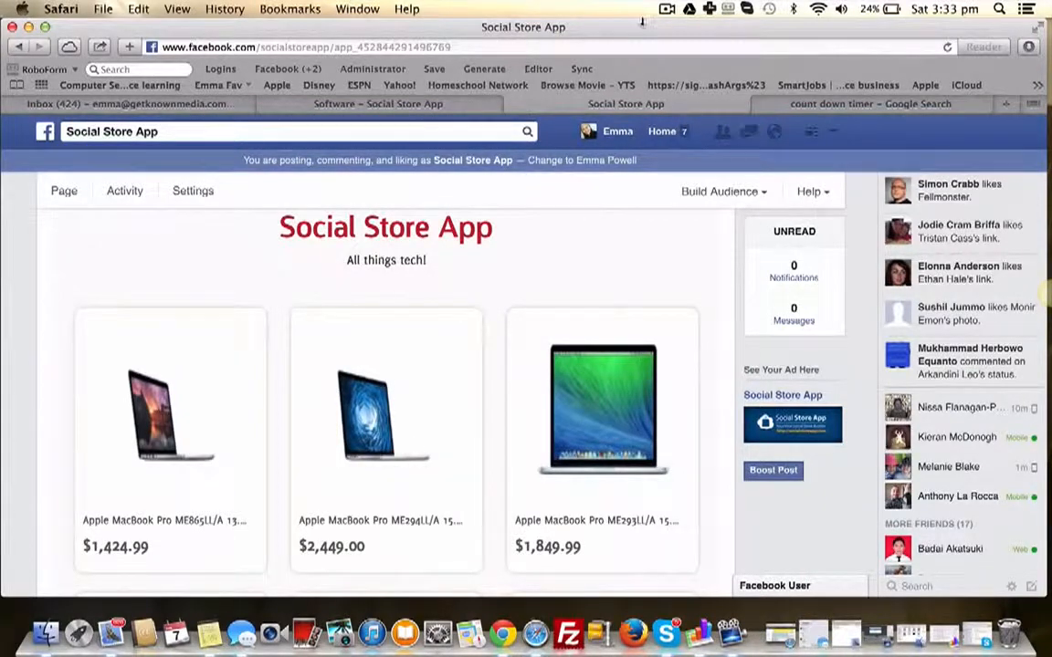
left_click(666, 8)
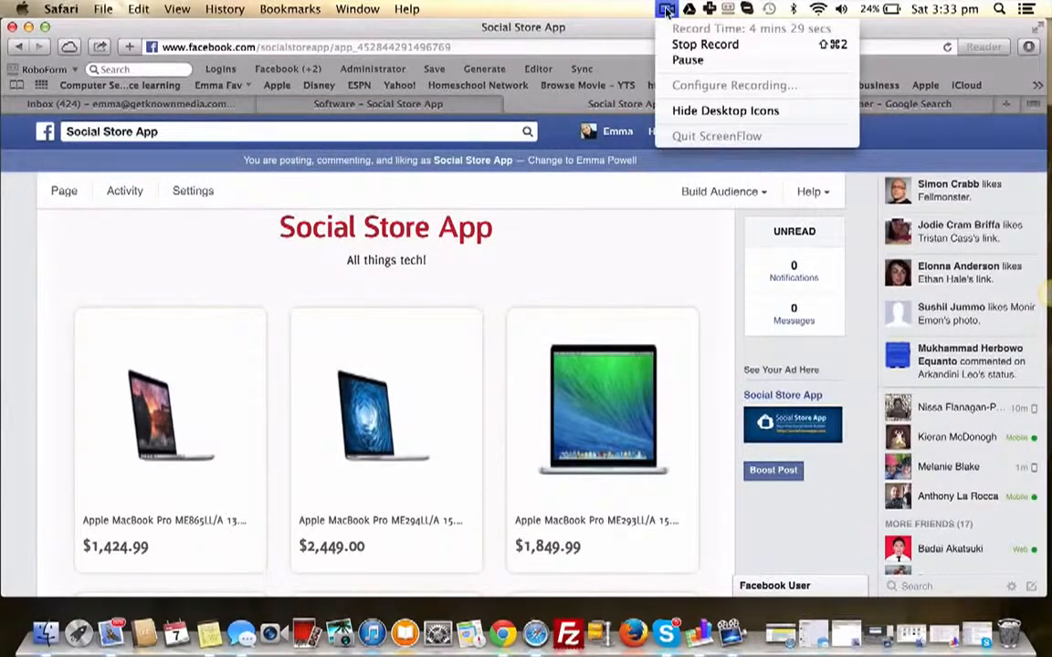
left_click(667, 8)
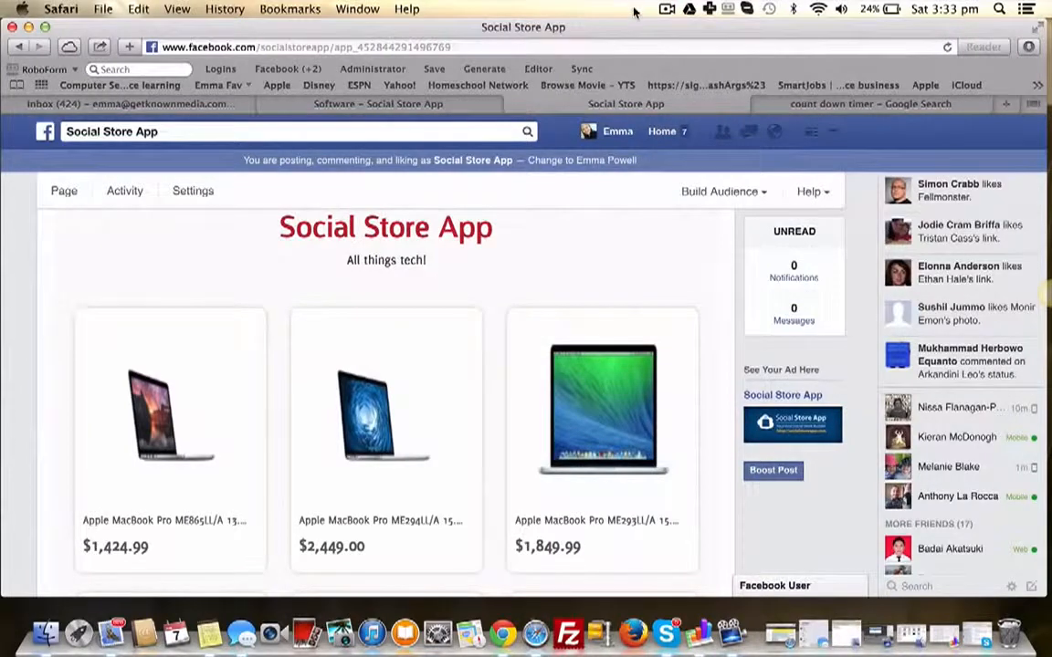